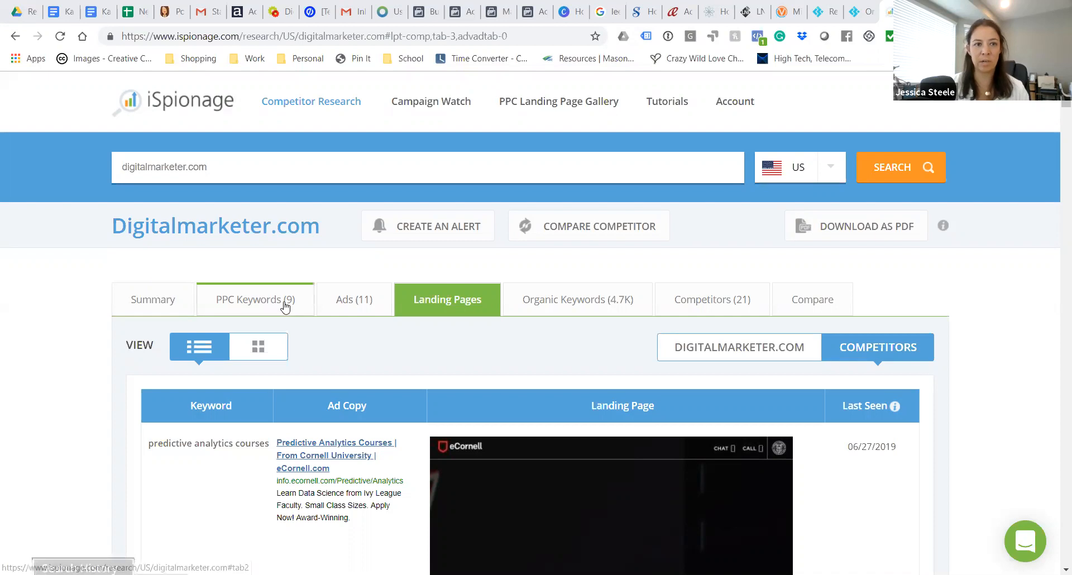
Show digitalmarketer.com's Summary report with last-month PPC stats and Google keyword trend chart
left_click(255, 299)
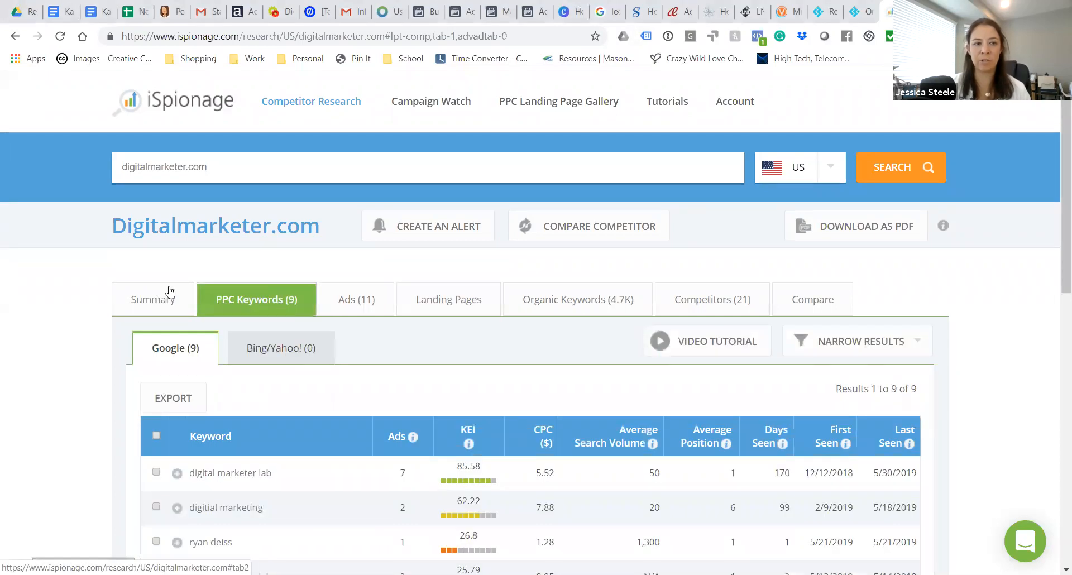
left_click(153, 299)
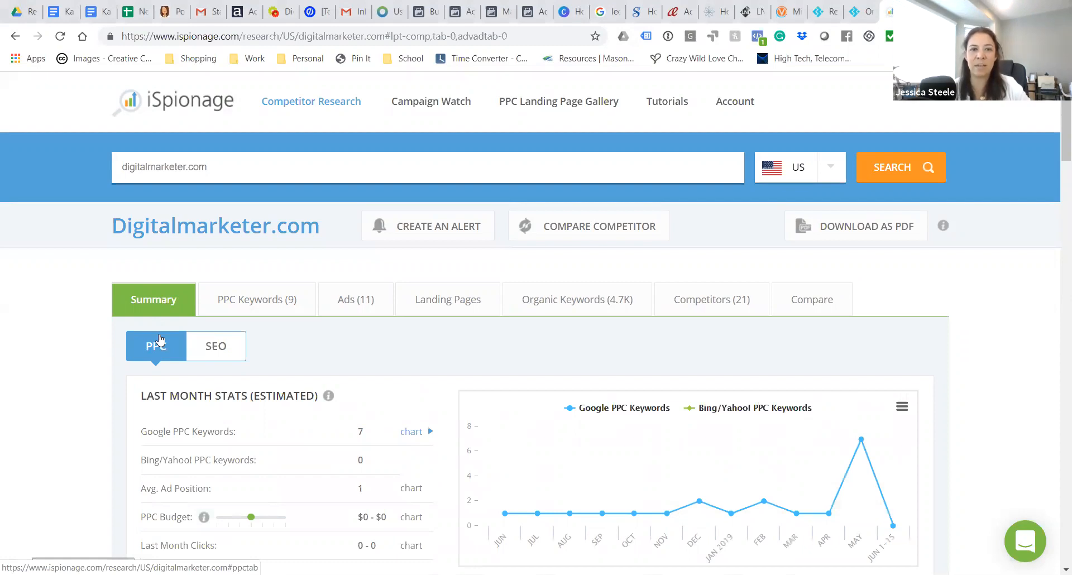
mouse_move(49, 321)
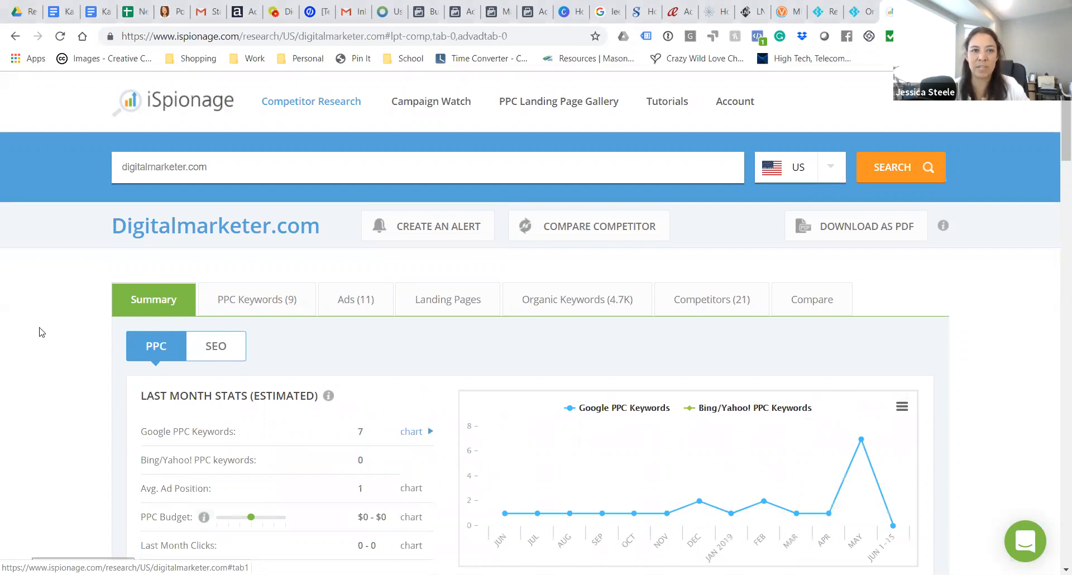
mouse_move(157, 346)
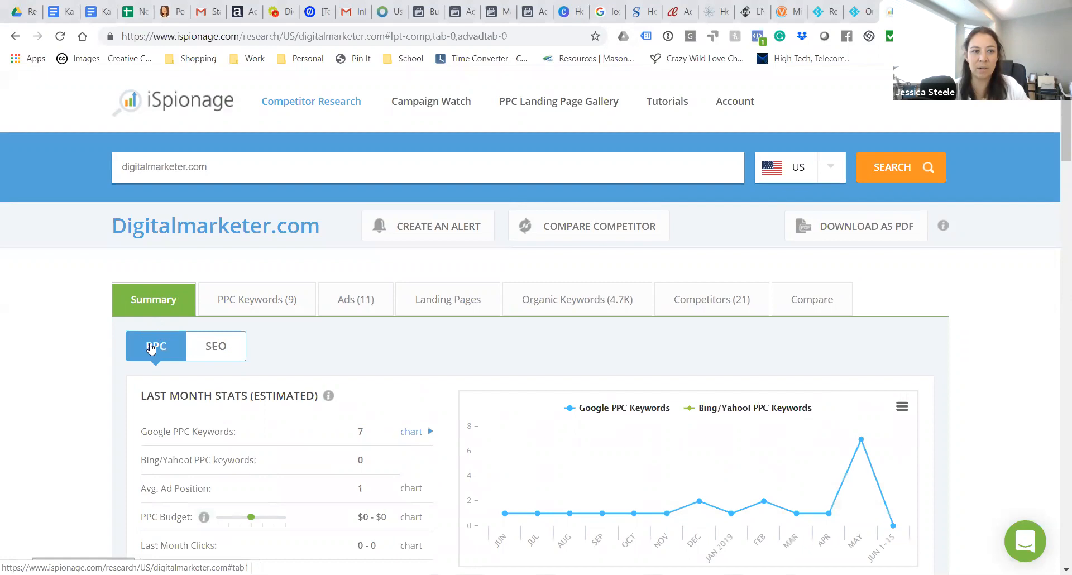
mouse_move(547, 360)
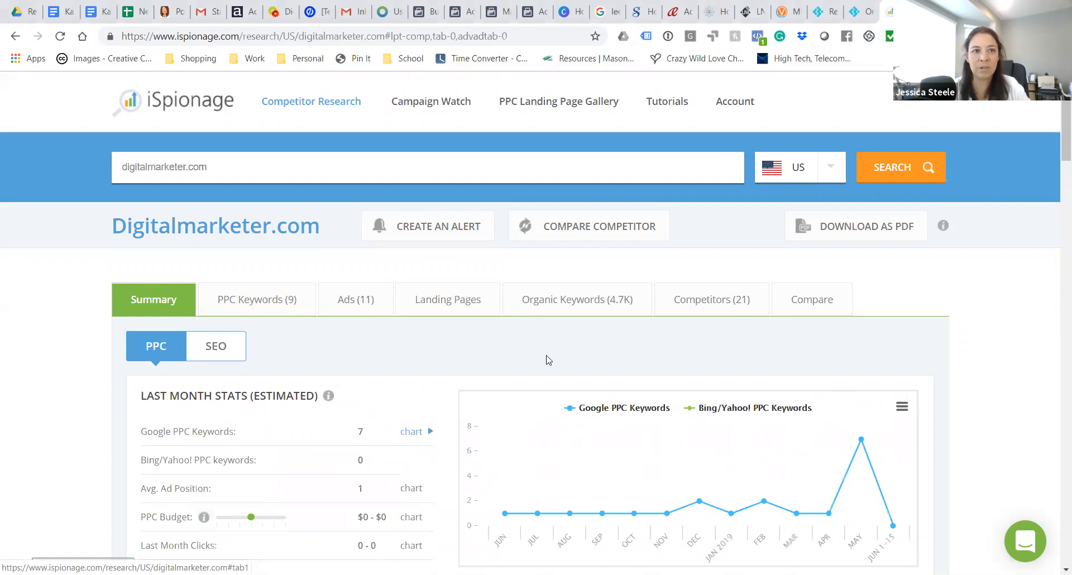
mouse_move(477, 324)
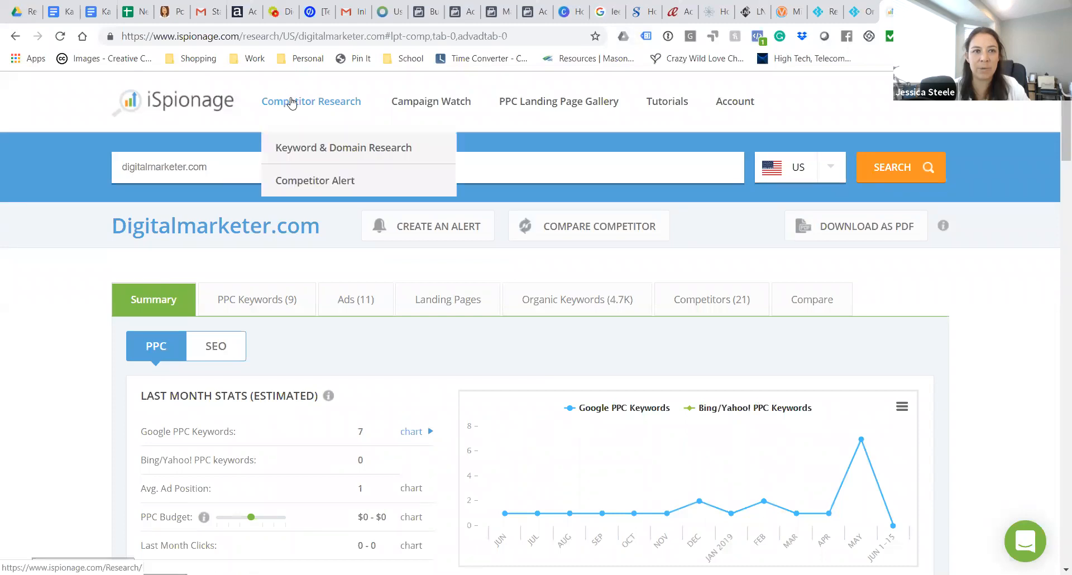
mouse_move(558, 102)
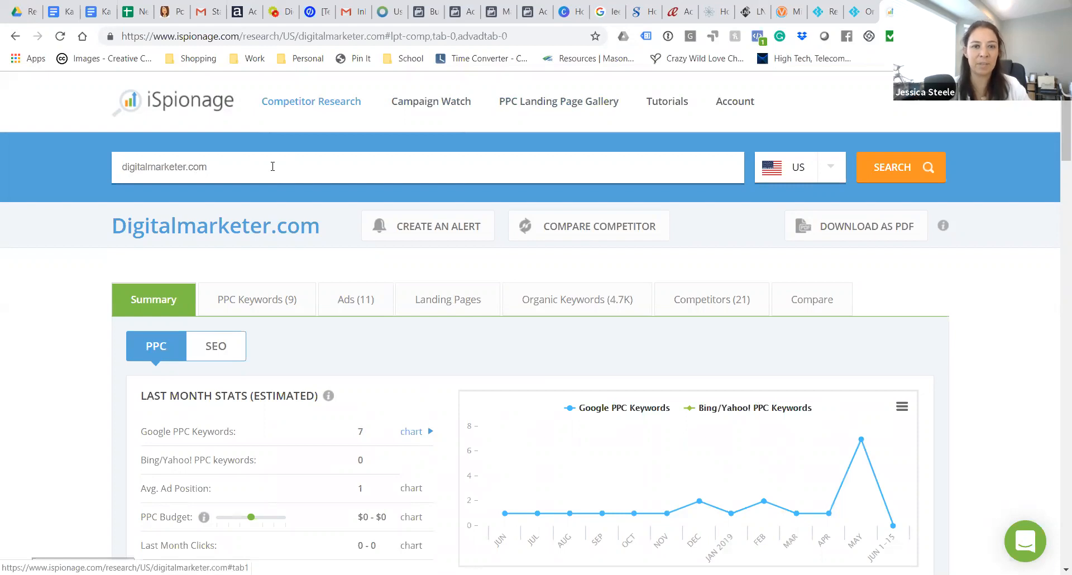
mouse_move(302, 293)
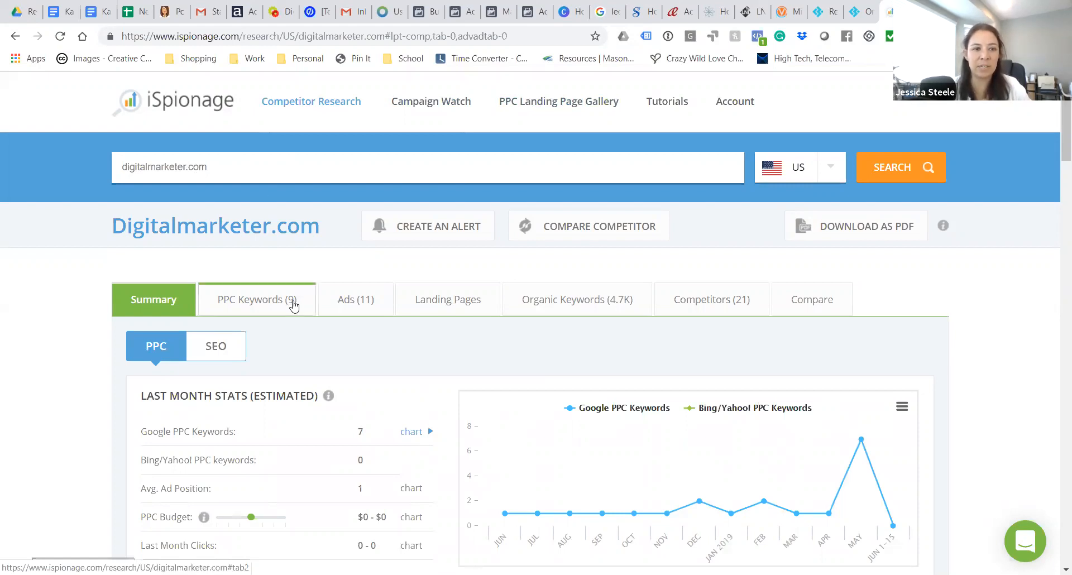
List digitalmarketer.com's 11 Google ads with ad copy, AEI scores and destination URLs
left_click(257, 300)
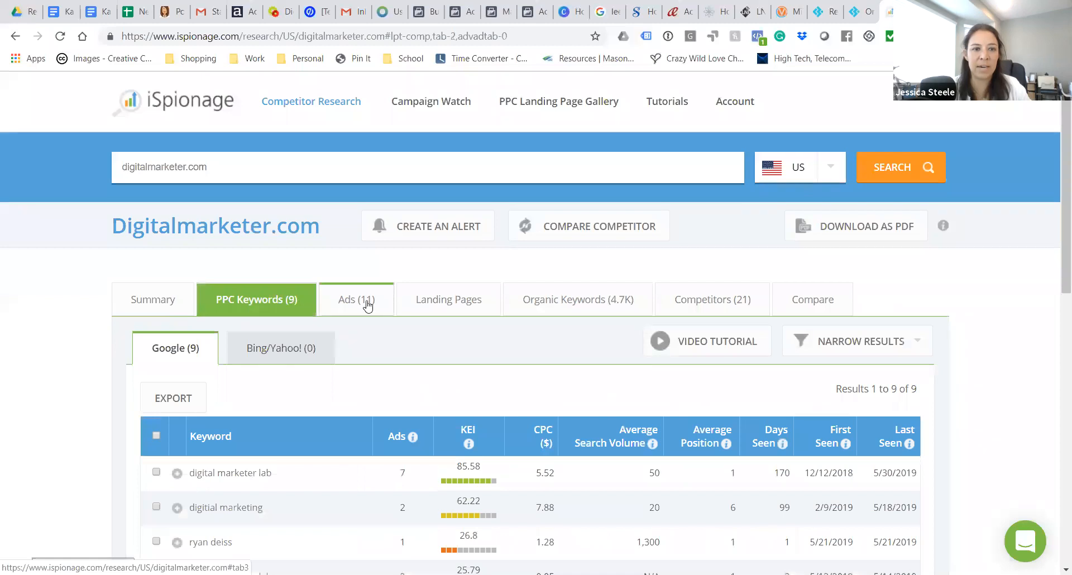
left_click(355, 299)
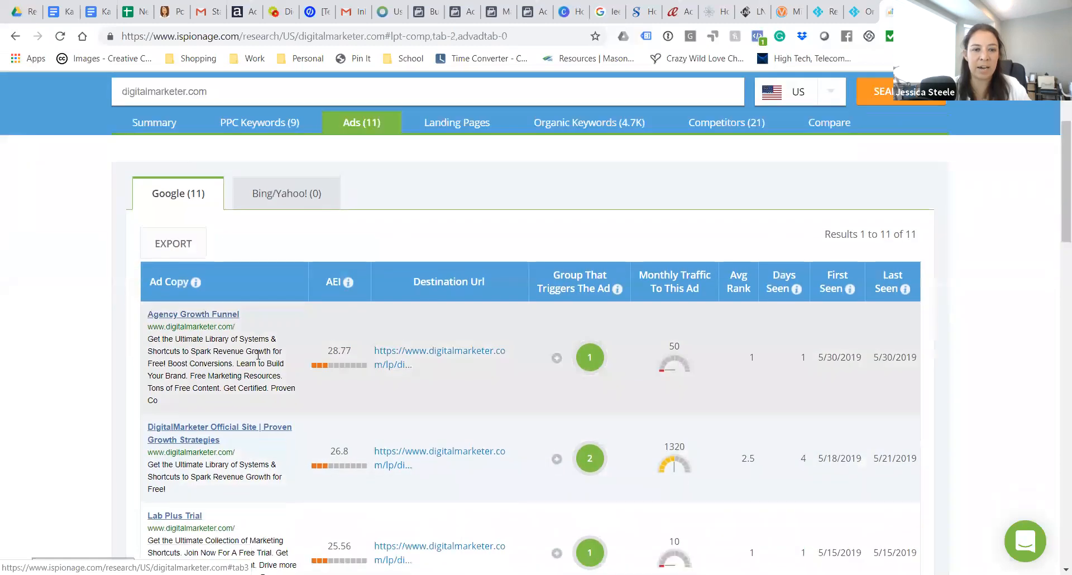
scroll("down", 3)
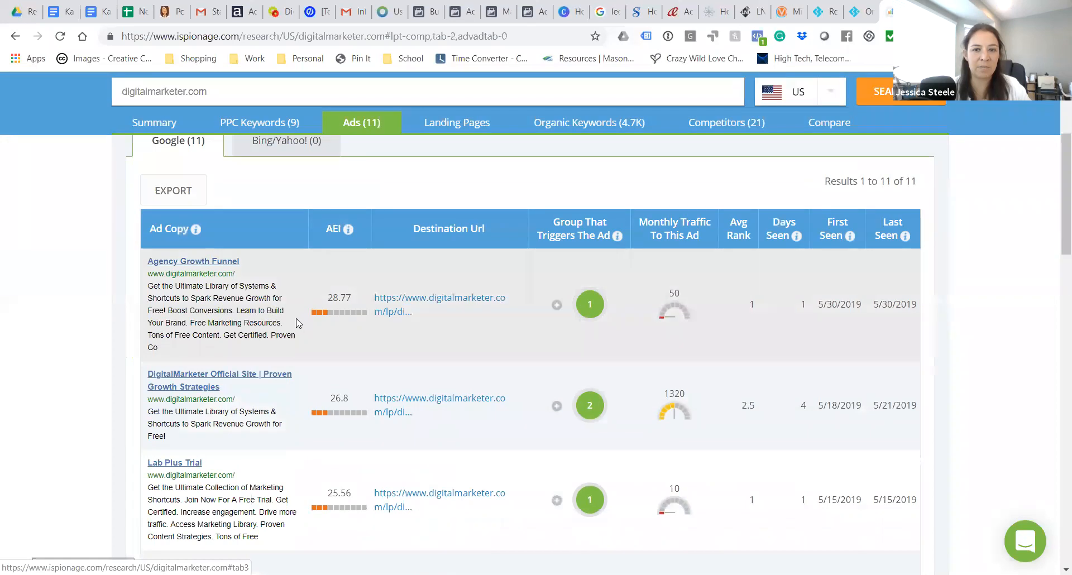
scroll("down", 3)
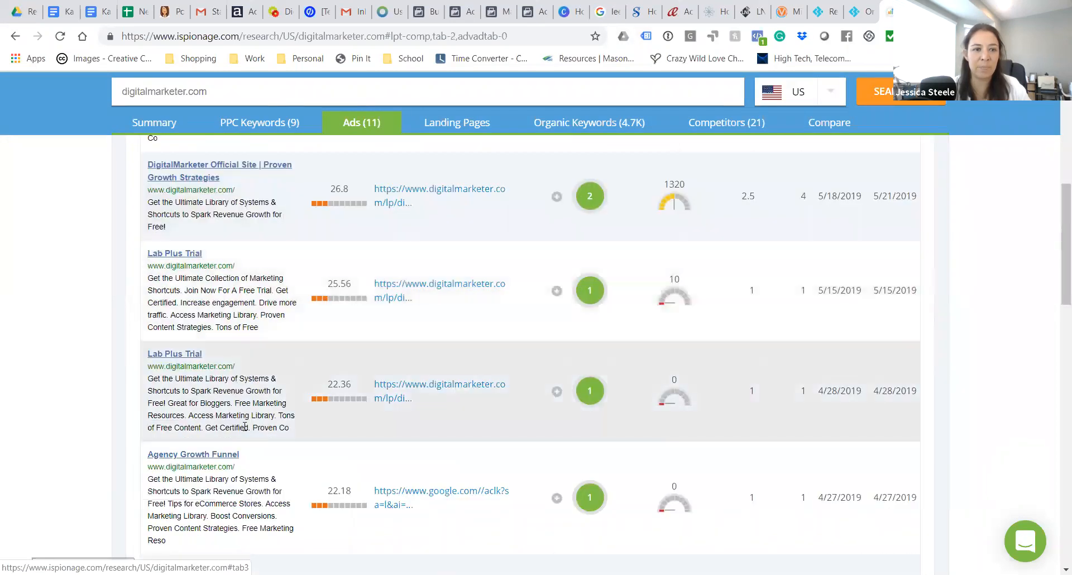
mouse_move(345, 443)
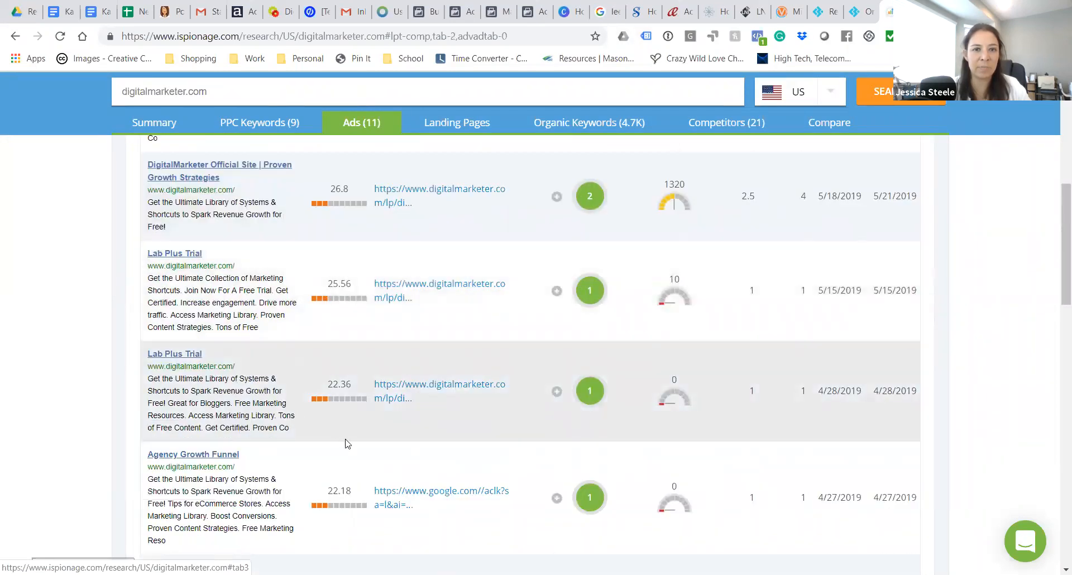
Review the AEI info and scroll through the ads' traffic and dates seen
left_click(333, 300)
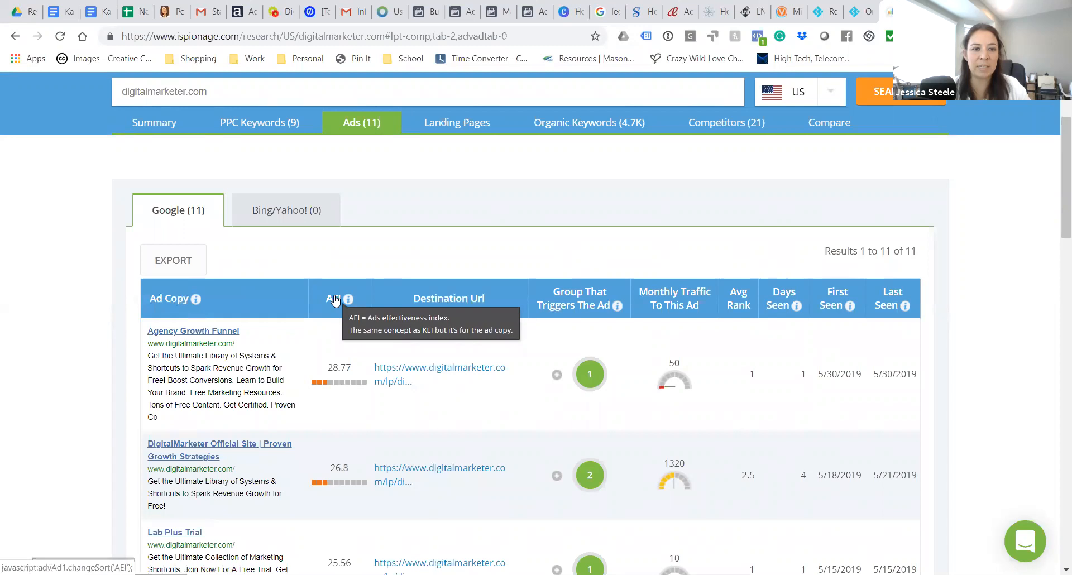
scroll("down", 3)
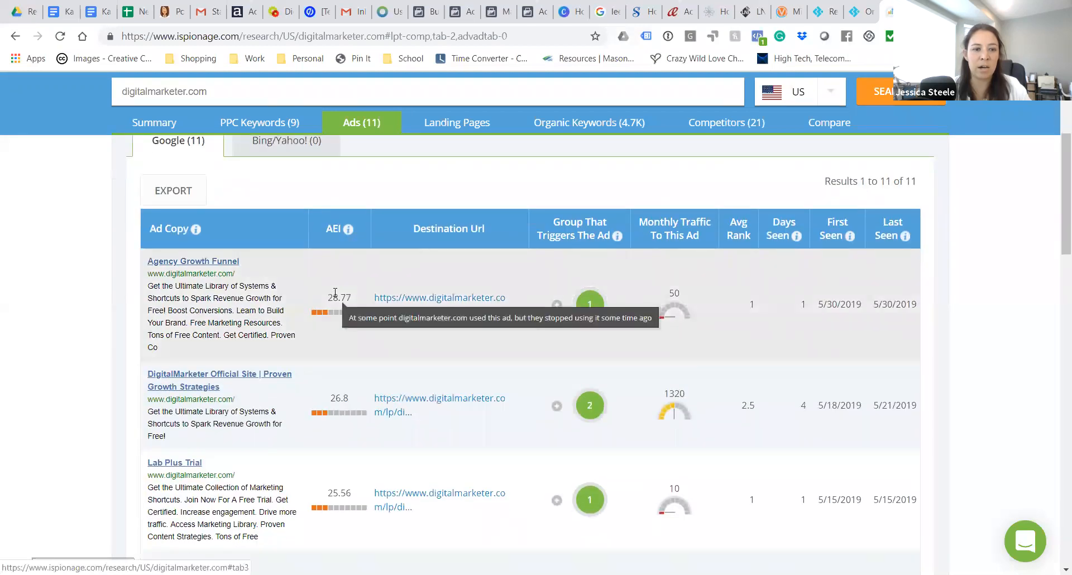
scroll("down", 3)
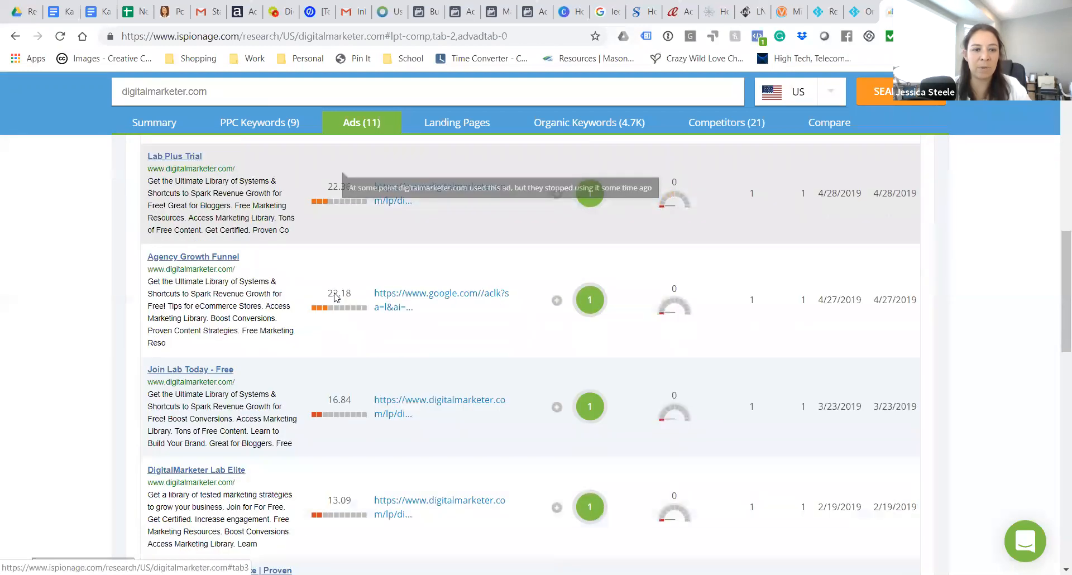
scroll("down", 3)
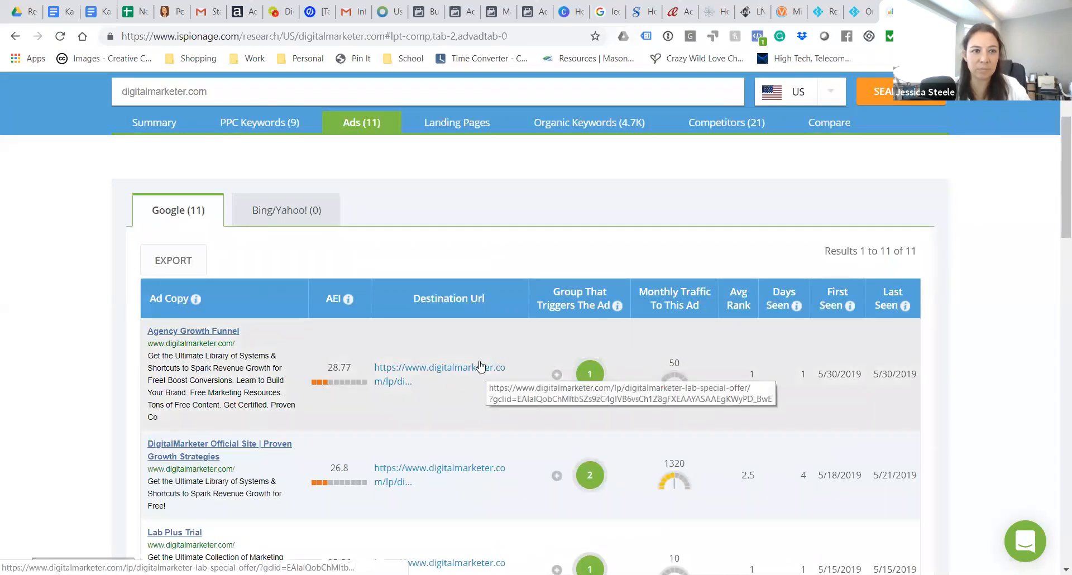
scroll("up", 3)
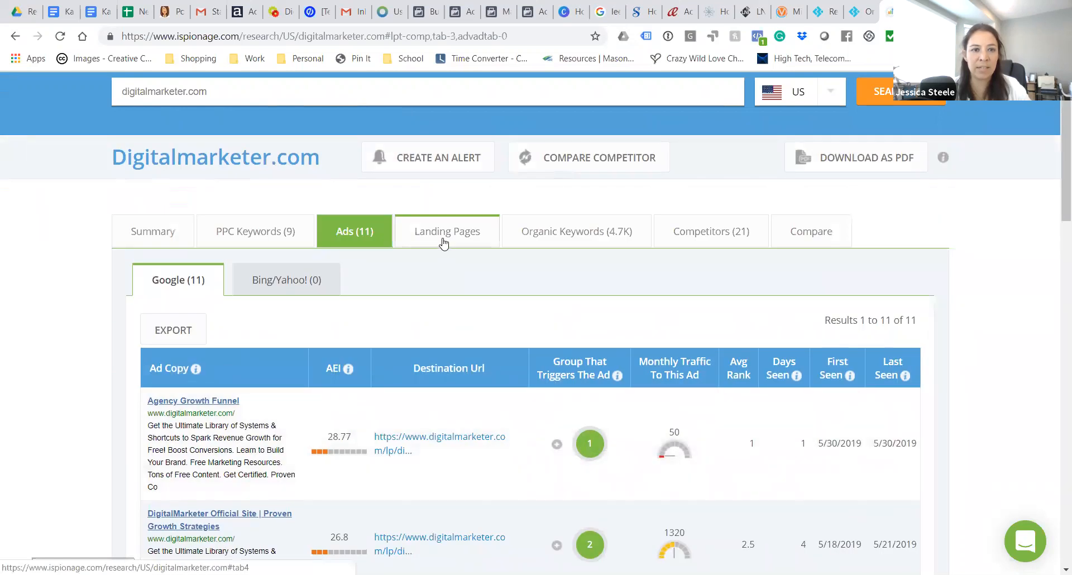
left_click(447, 231)
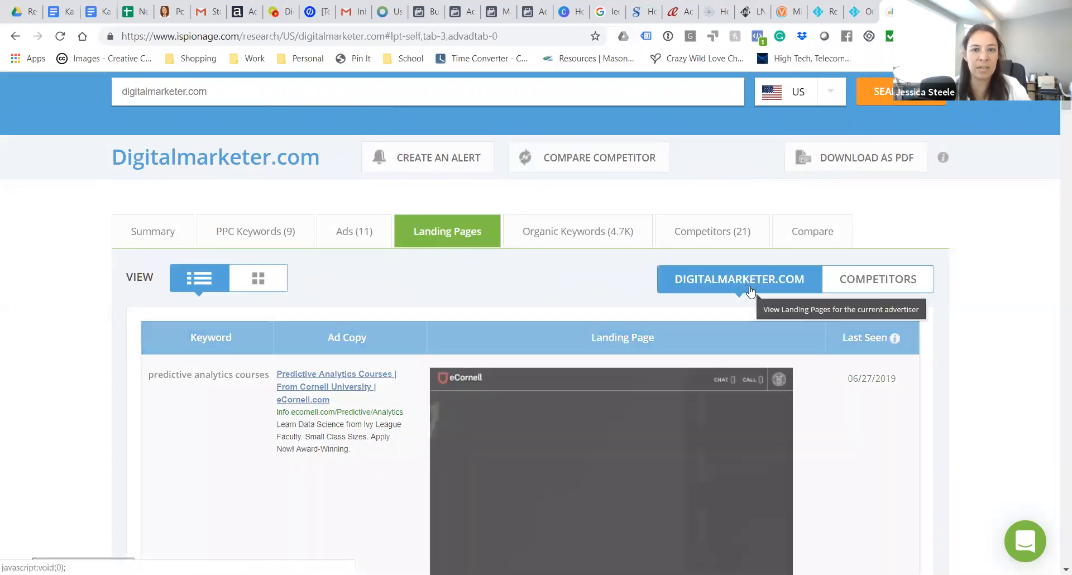
left_click(738, 279)
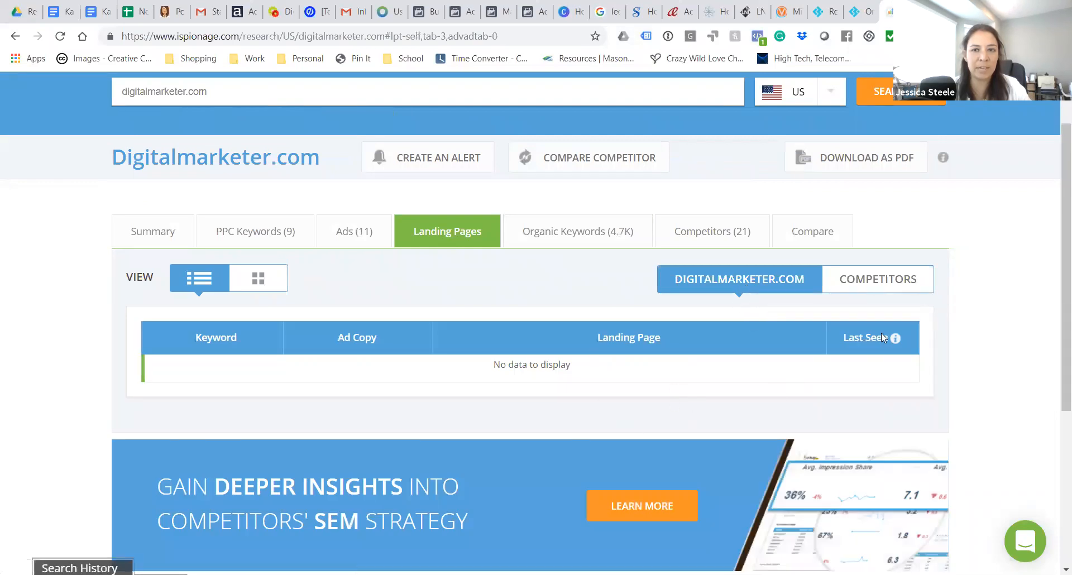
left_click(878, 279)
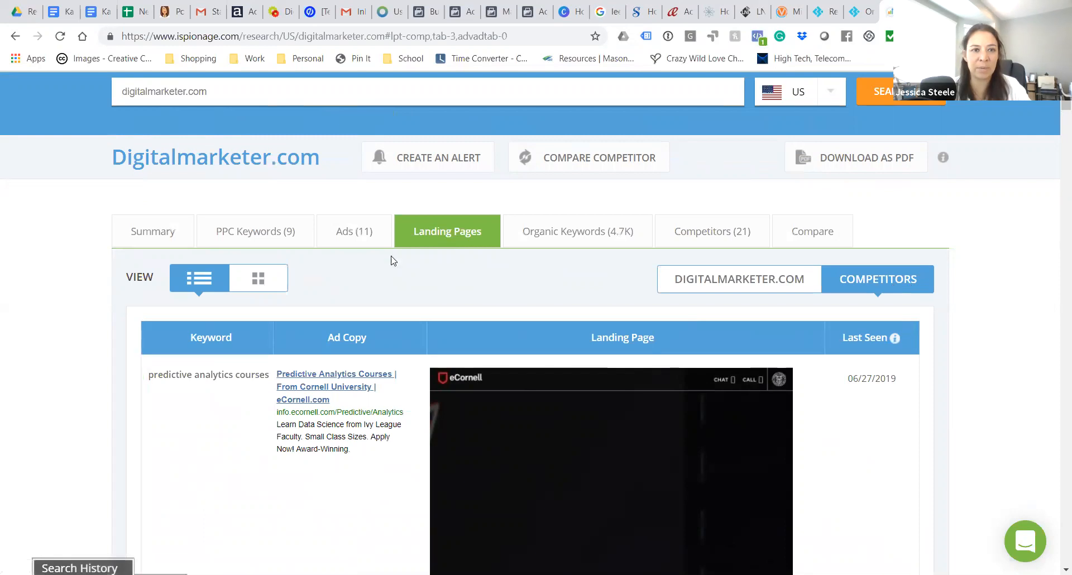
left_click(354, 230)
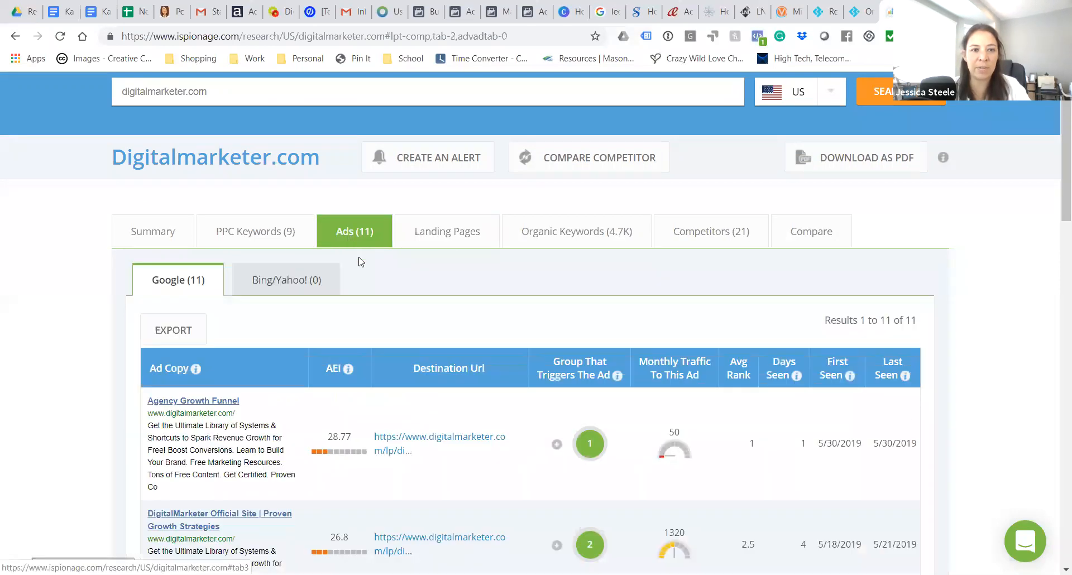
scroll("down", 3)
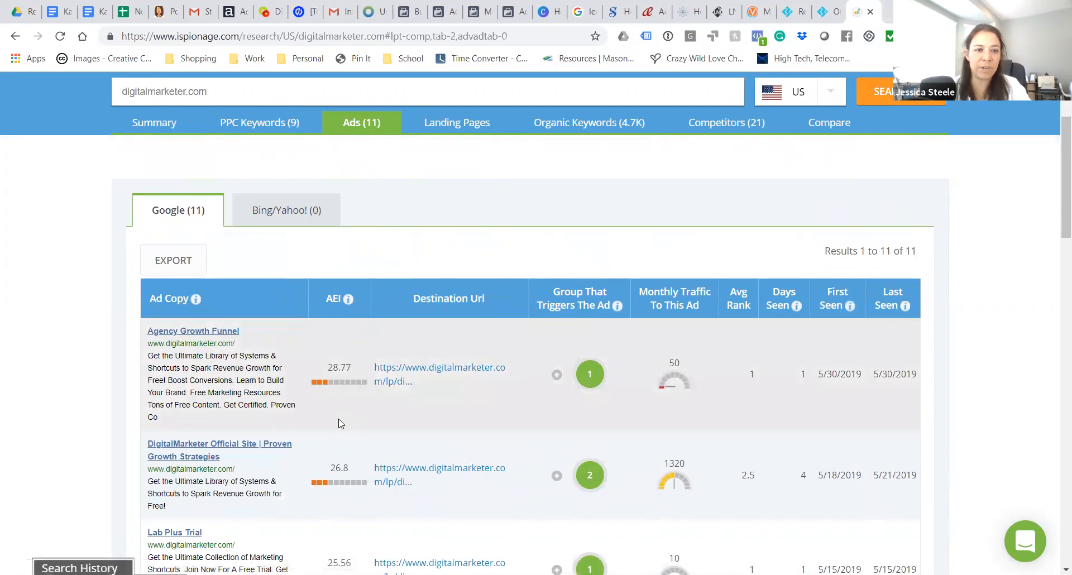
scroll("down", 3)
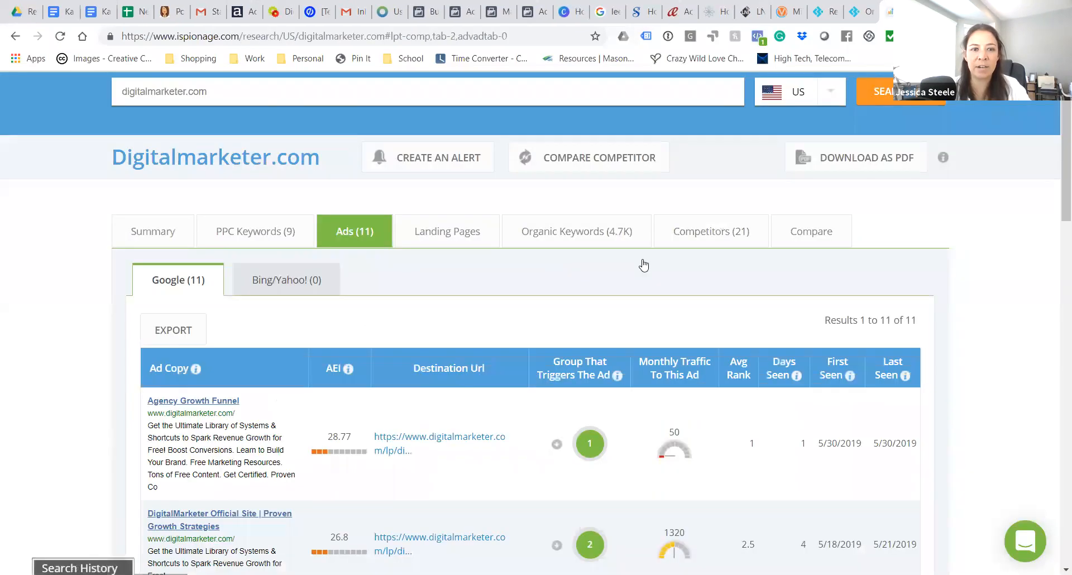
scroll("down", 3)
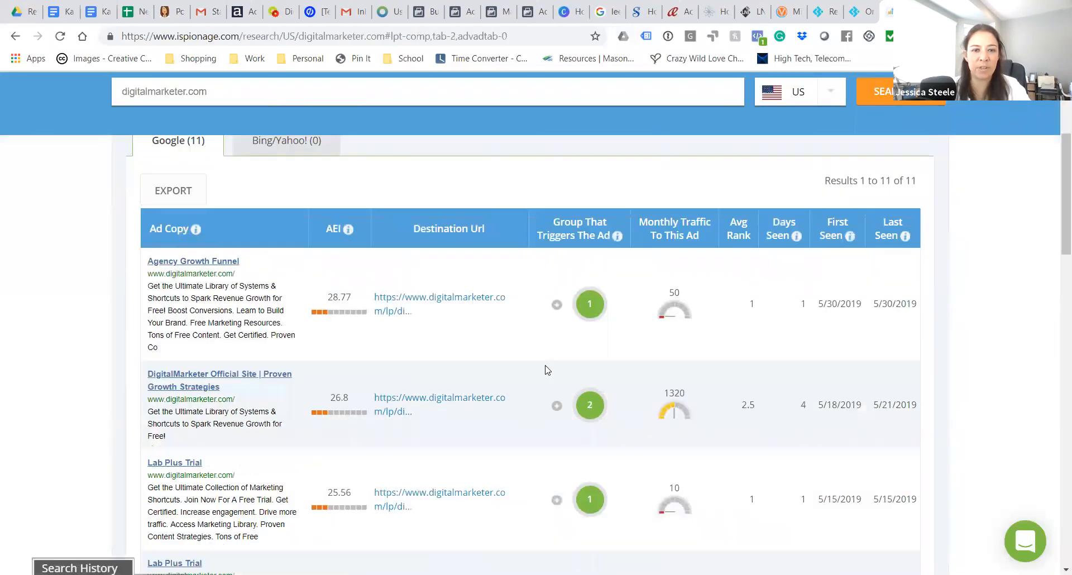
scroll("up", 3)
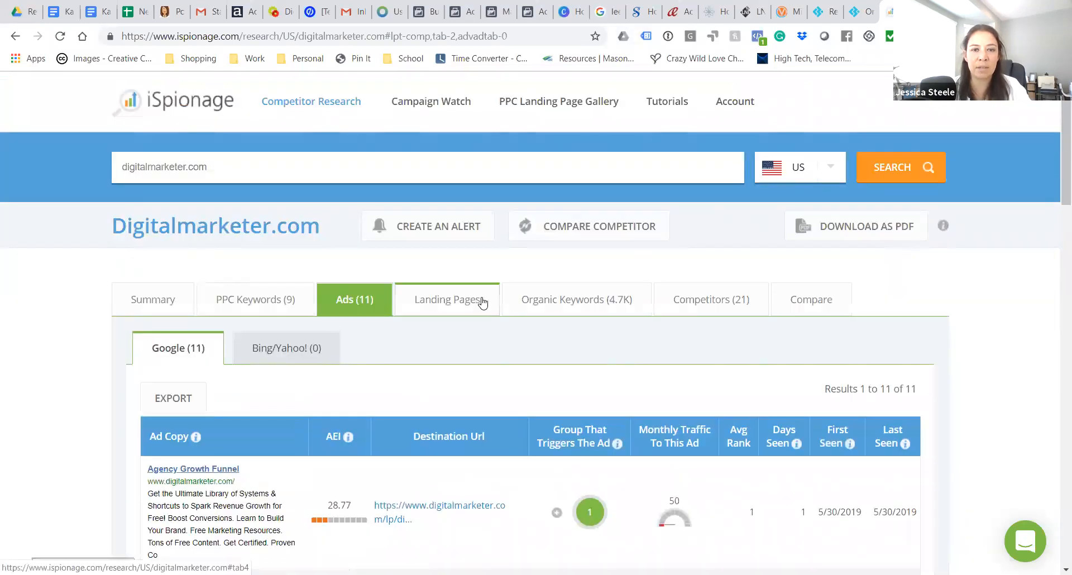
Show digitalmarketer.com's Landing Pages report, which has no data, then head to the gallery
left_click(447, 299)
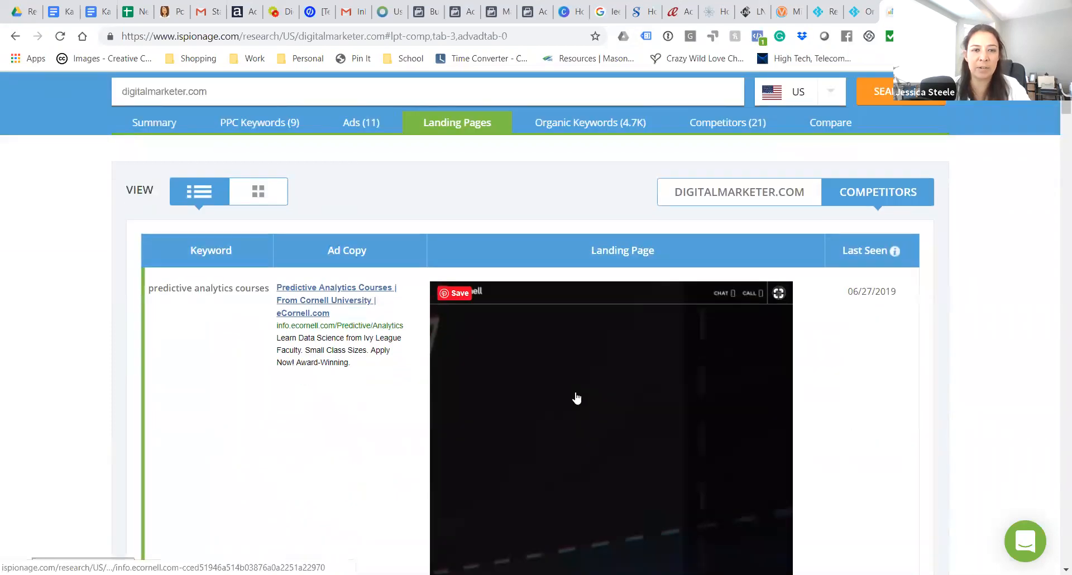
scroll("down", 3)
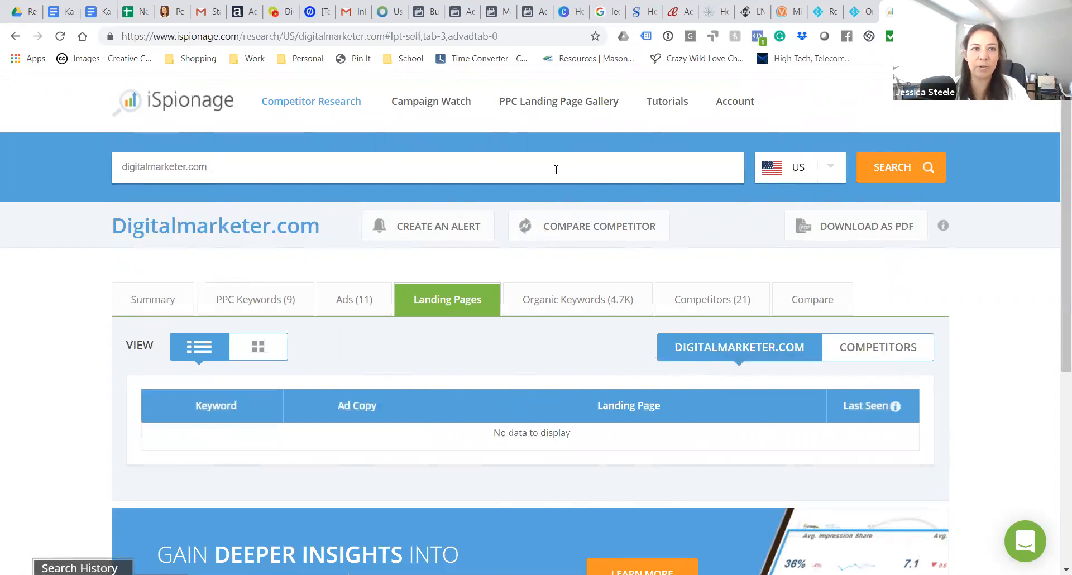
left_click(559, 102)
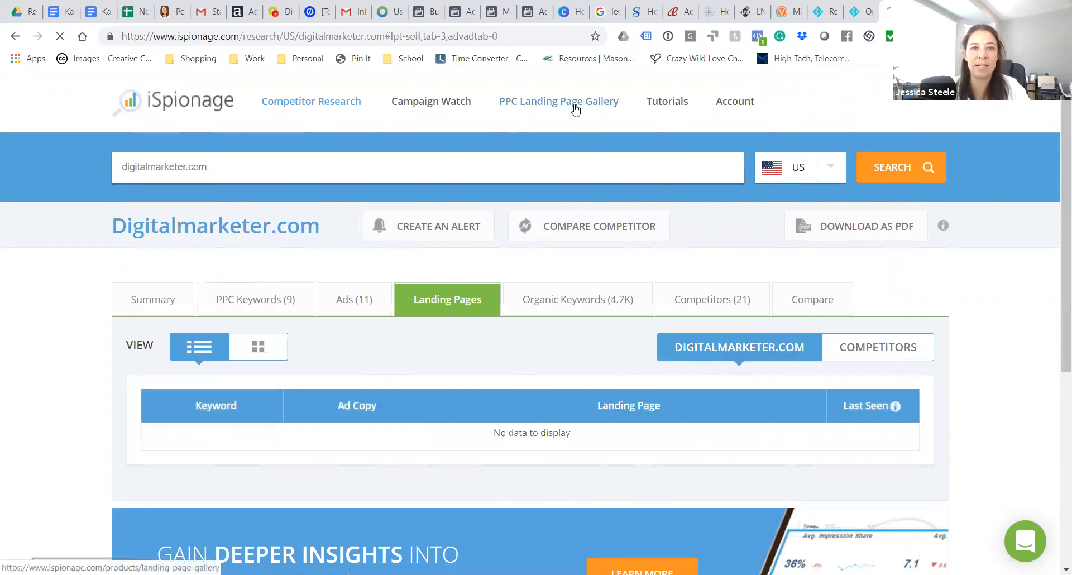
Load the PPC Landing Page Gallery and browse its Business Services / Broadband examples
left_click(558, 101)
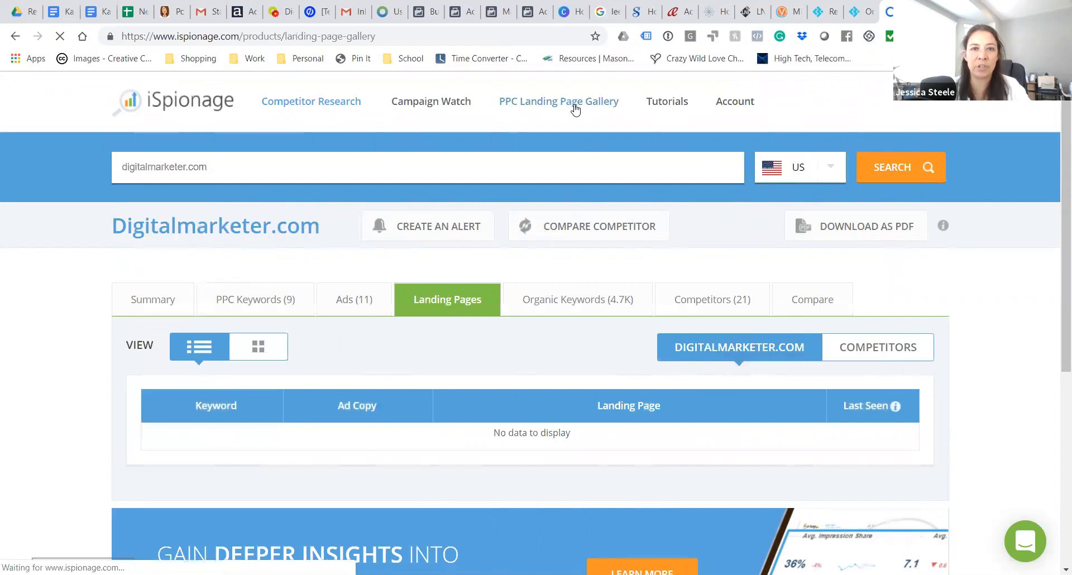
left_click(558, 102)
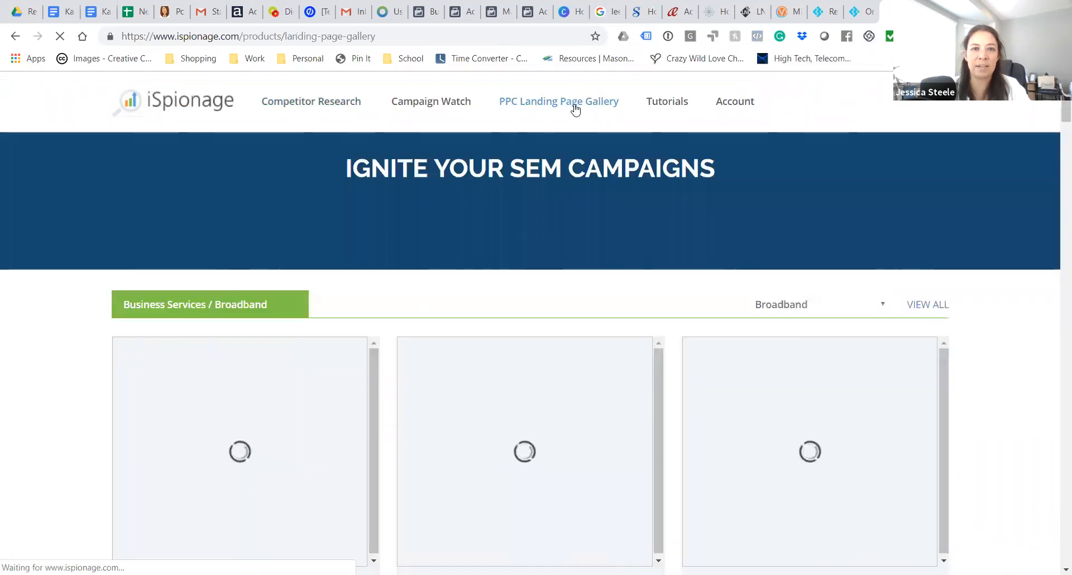
left_click(573, 35)
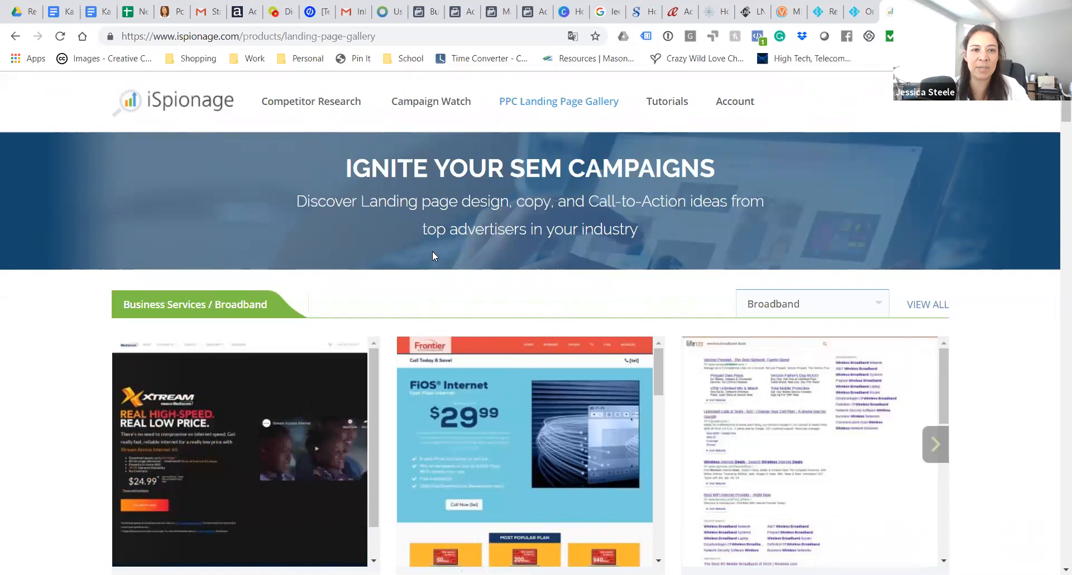
scroll("down", 3)
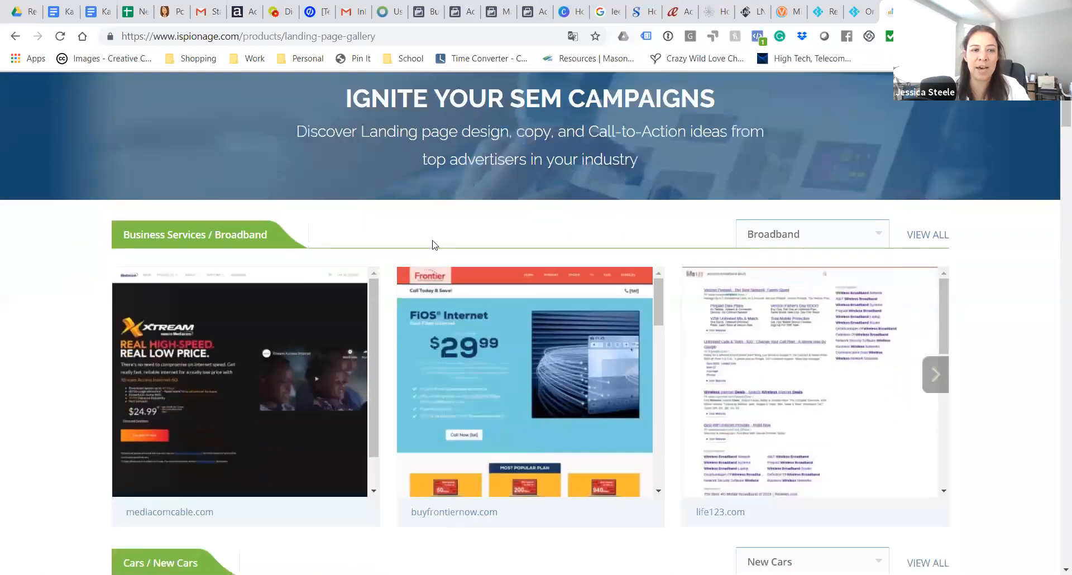
scroll("down", 3)
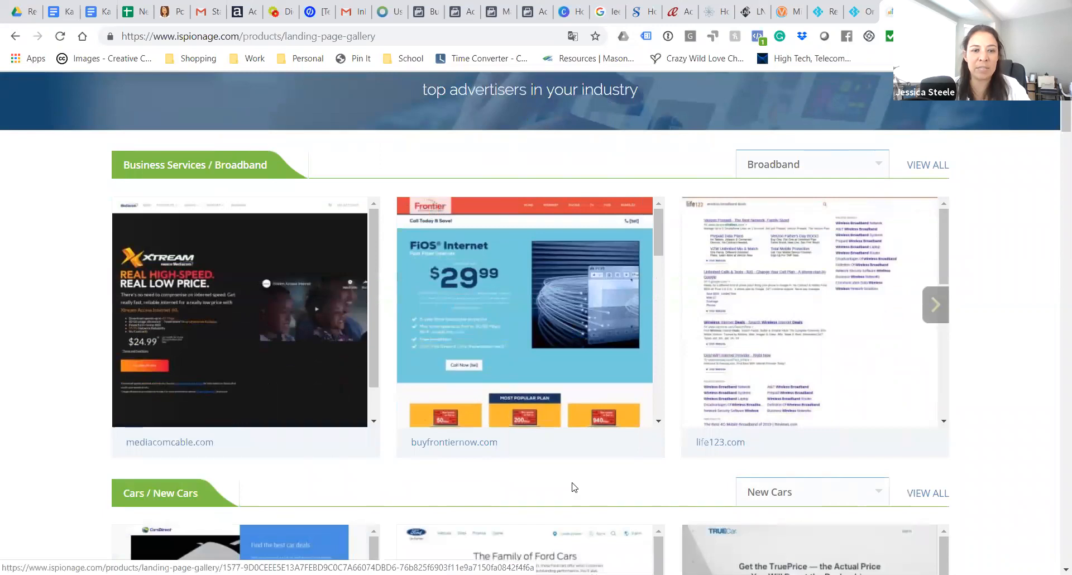
scroll("down", 3)
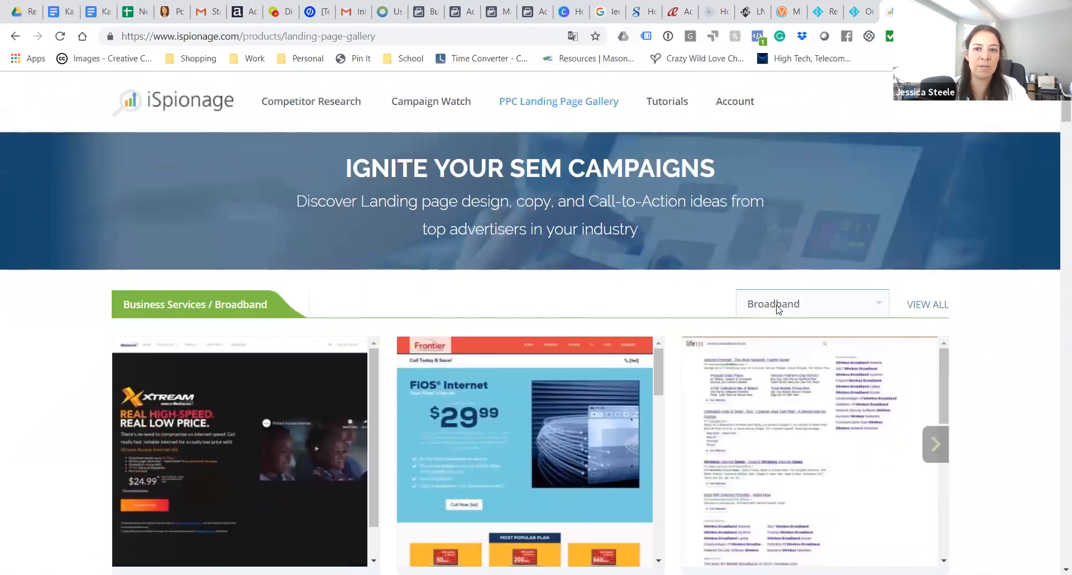
Switch the gallery's business subcategory to Internet Service Providers and browse its landing pages
left_click(811, 304)
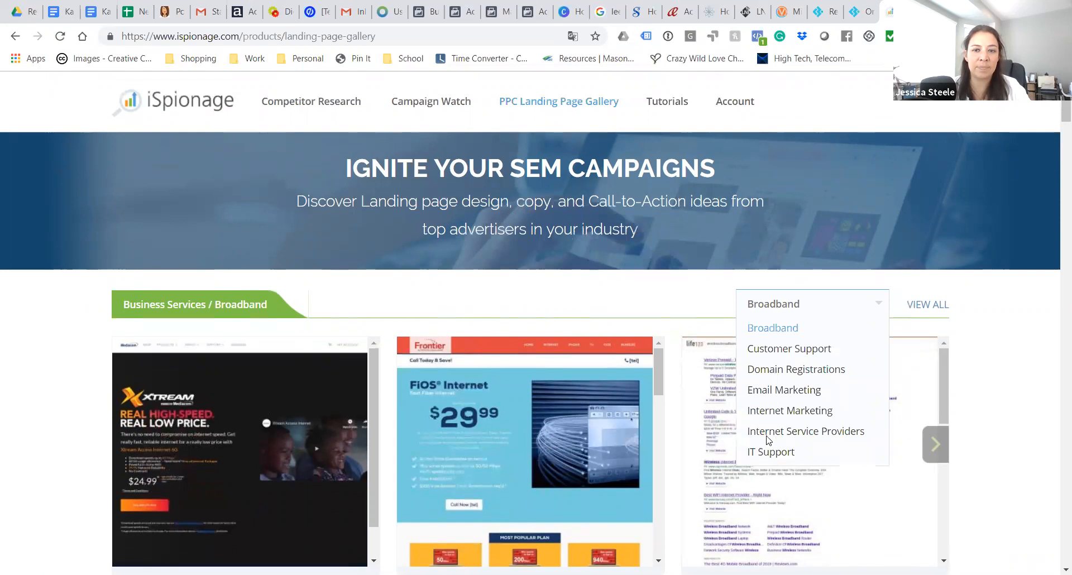
left_click(805, 431)
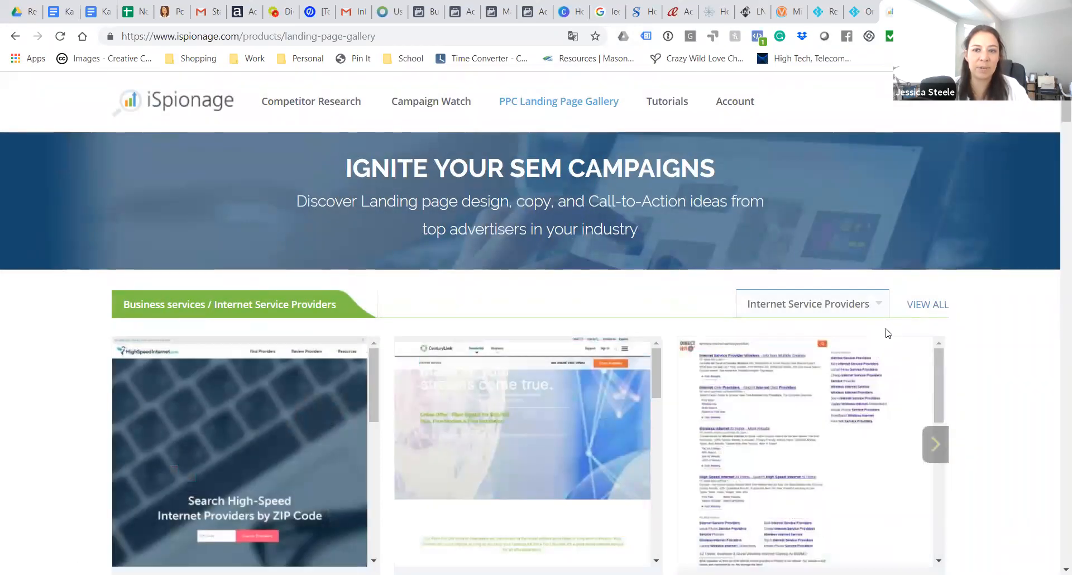
scroll("down", 3)
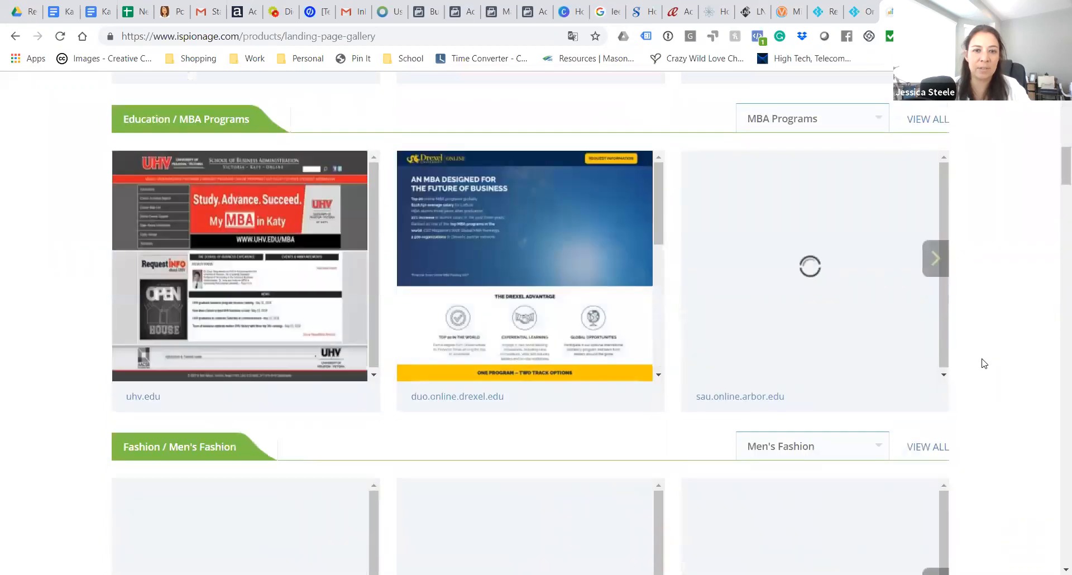
scroll("down", 3)
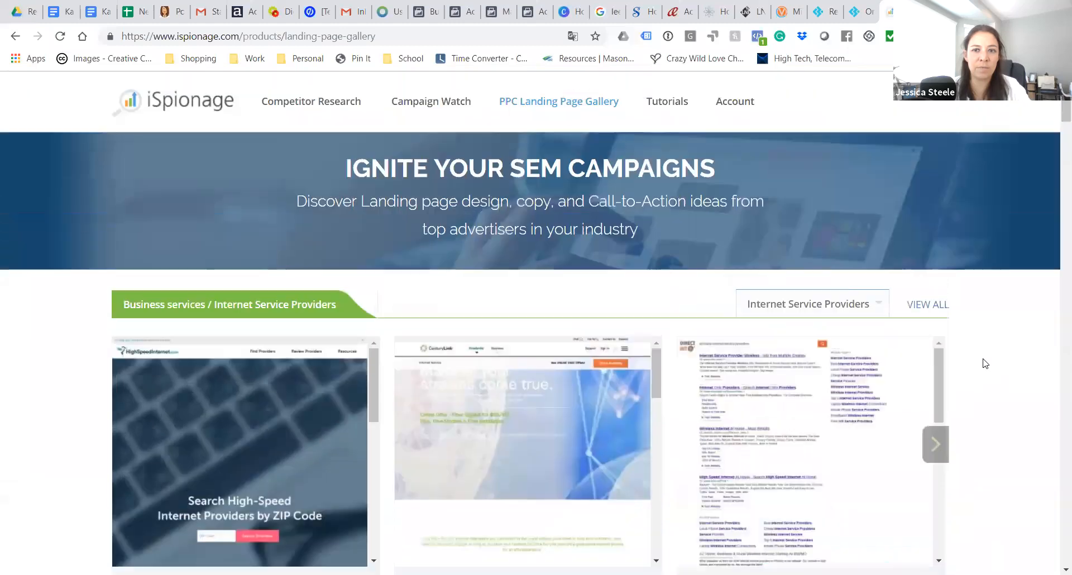
scroll("down", 3)
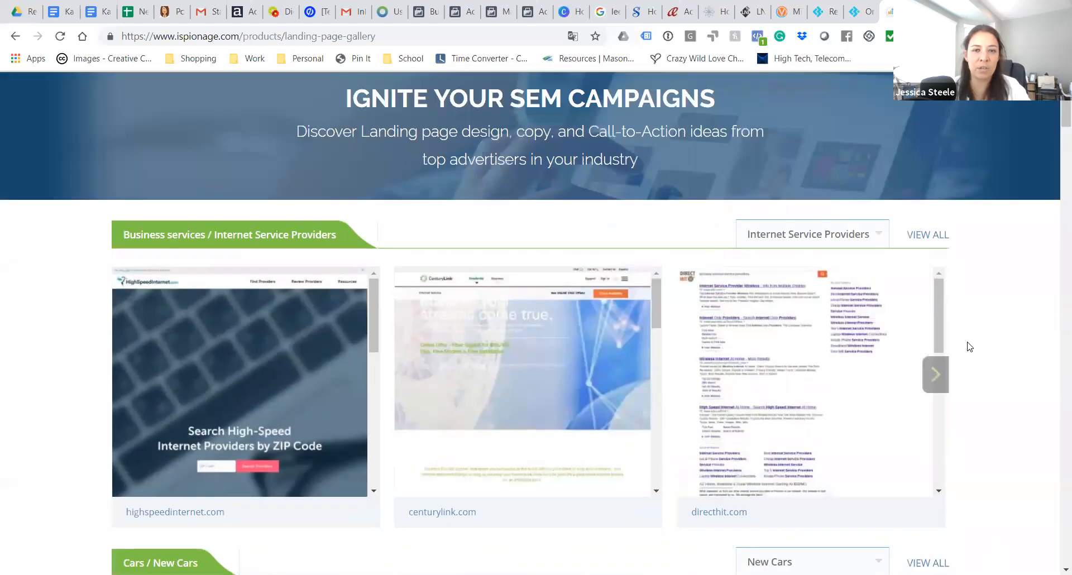
mouse_move(990, 351)
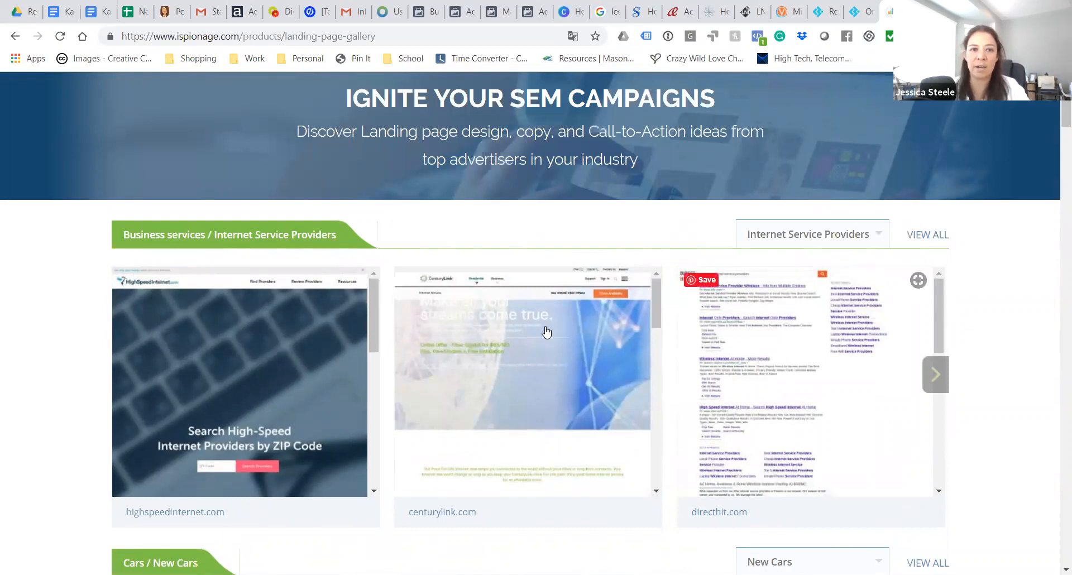
mouse_move(510, 385)
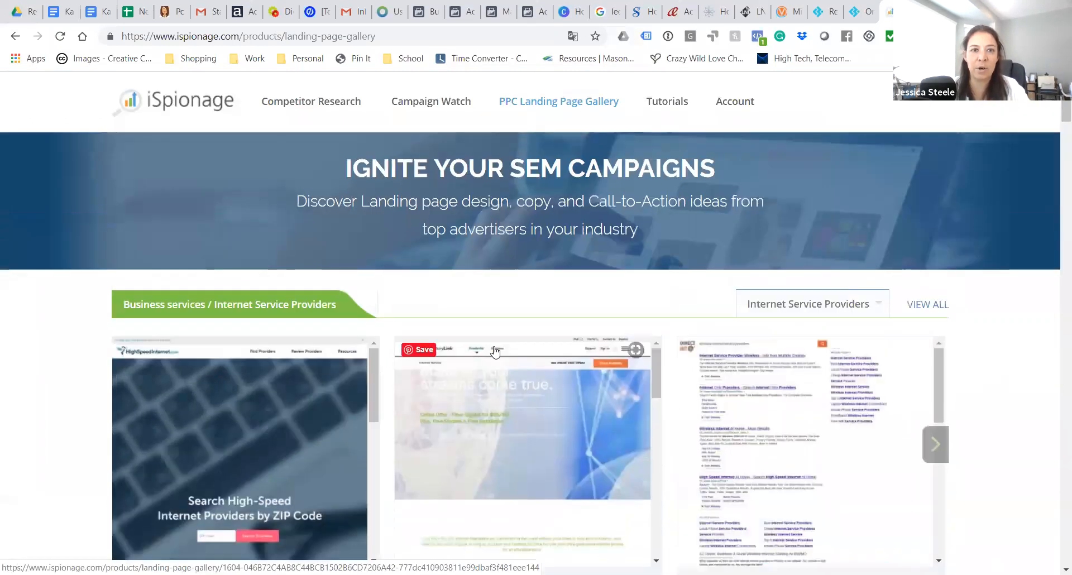
Run competitor research on centurylink.com to see its PPC summary and budget estimate
left_click(312, 102)
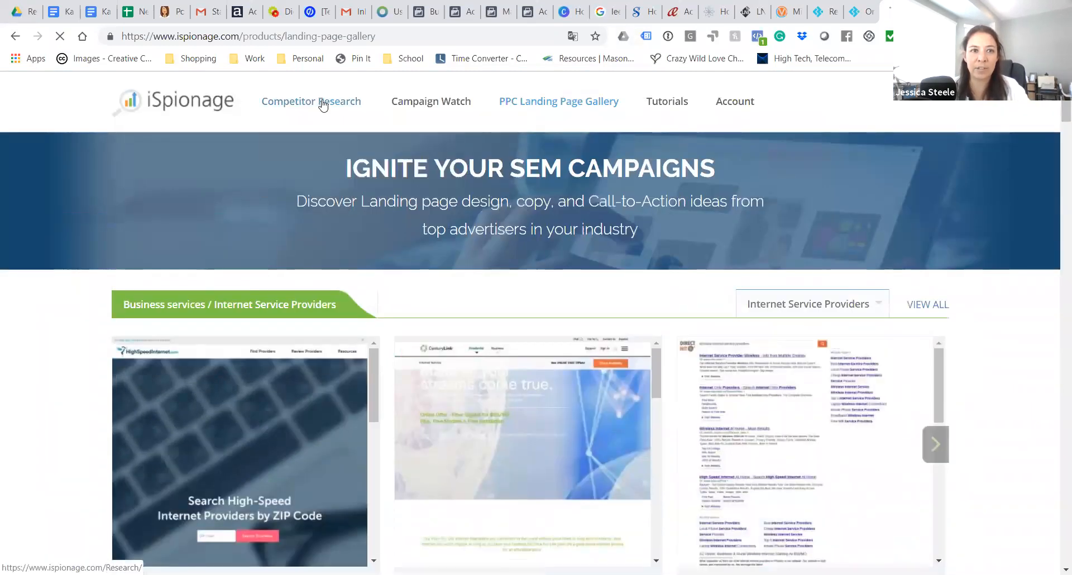
left_click(311, 102)
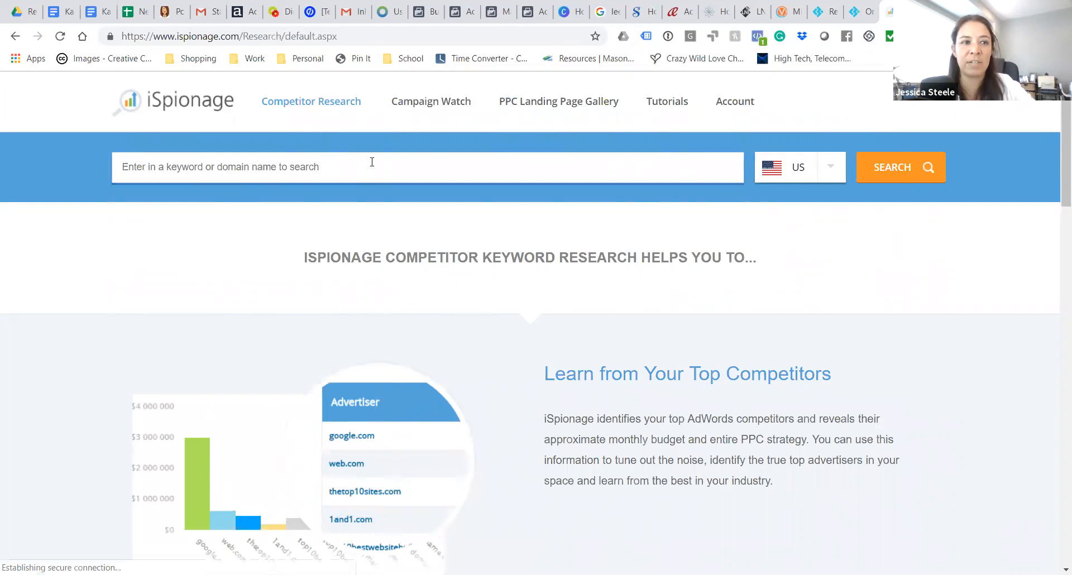
type("ceri")
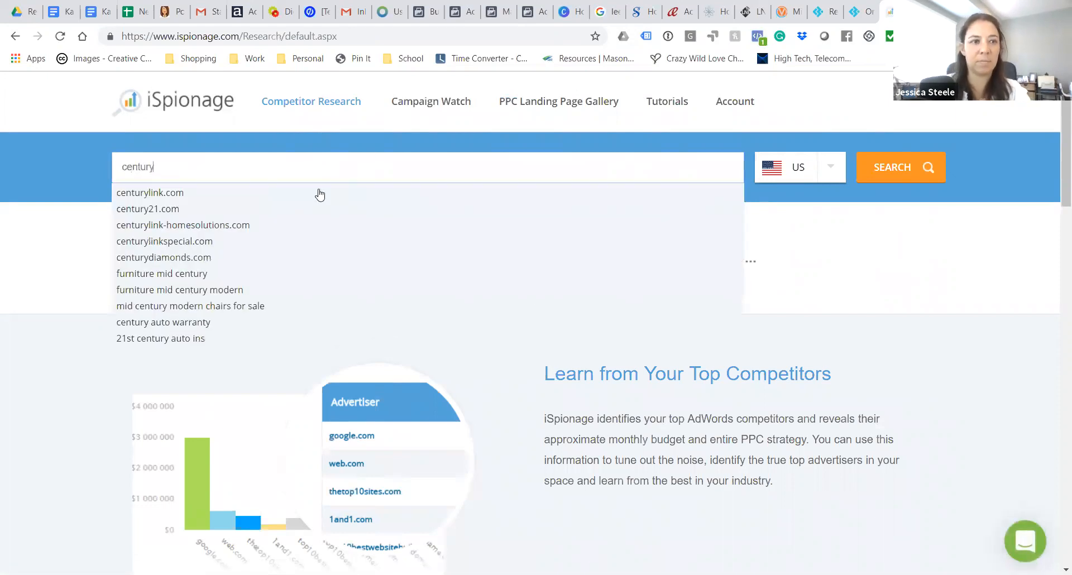
left_click(150, 192)
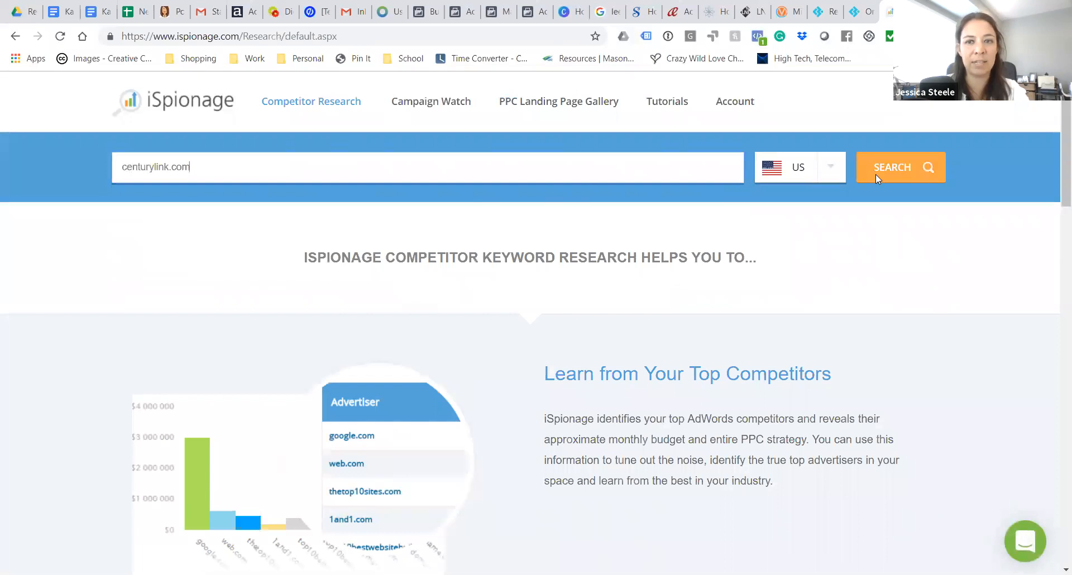
left_click(900, 166)
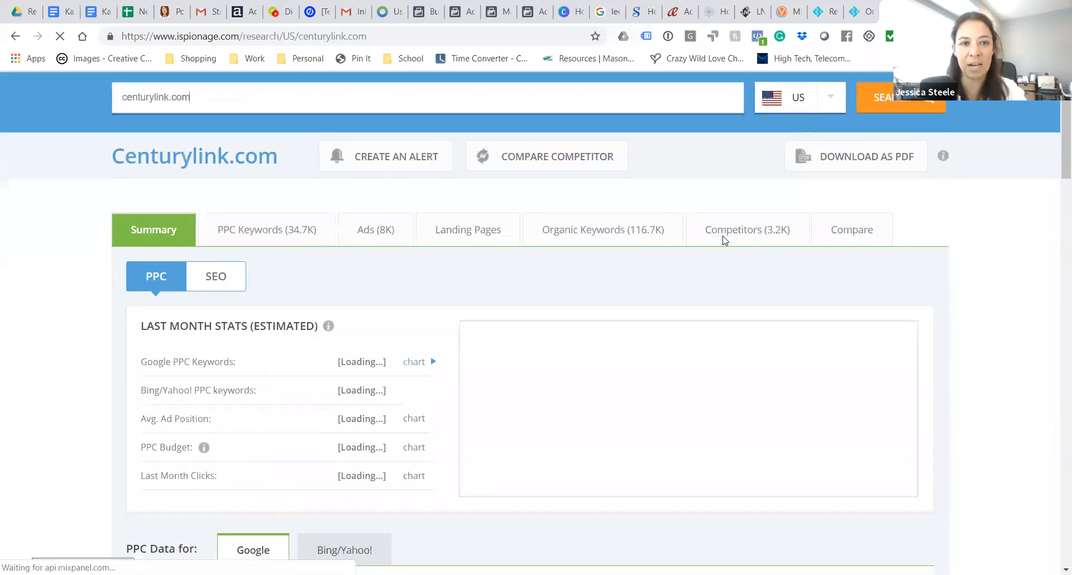
scroll("down", 3)
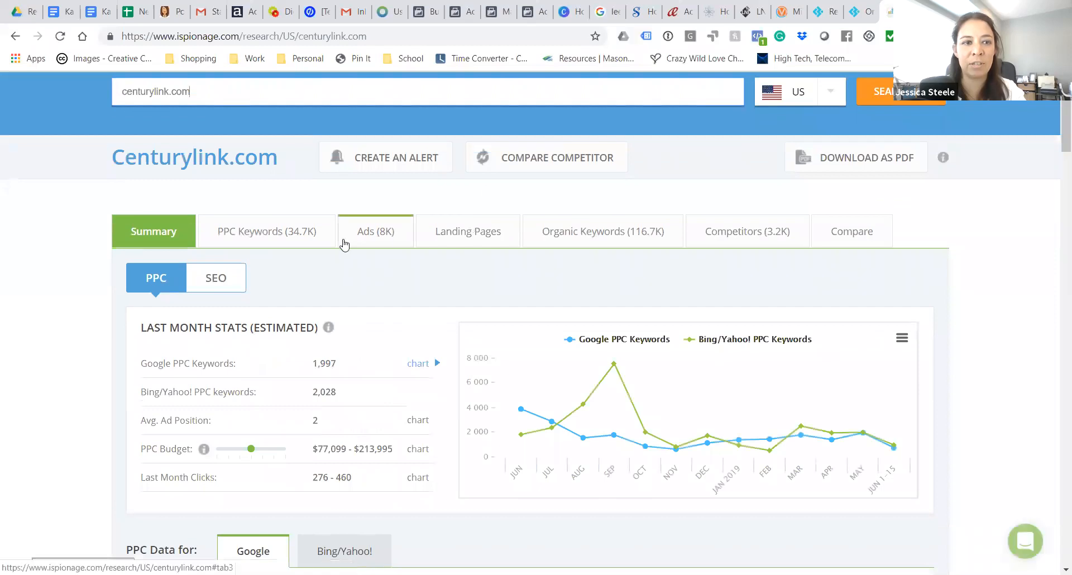
Show centurylink.com's Ads (8K) list with AEI scores and destination URLs
left_click(375, 231)
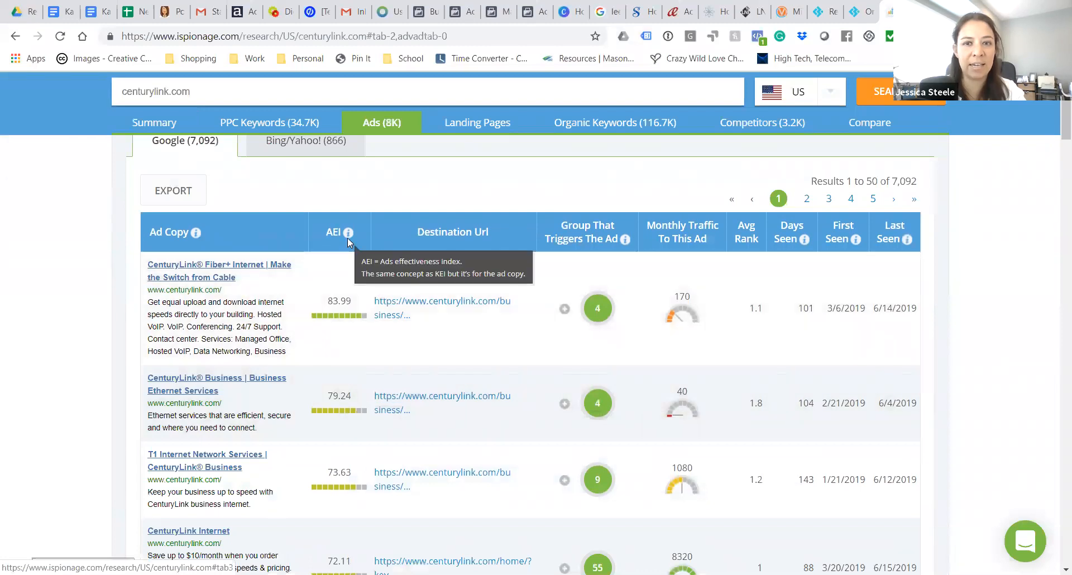
mouse_move(424, 306)
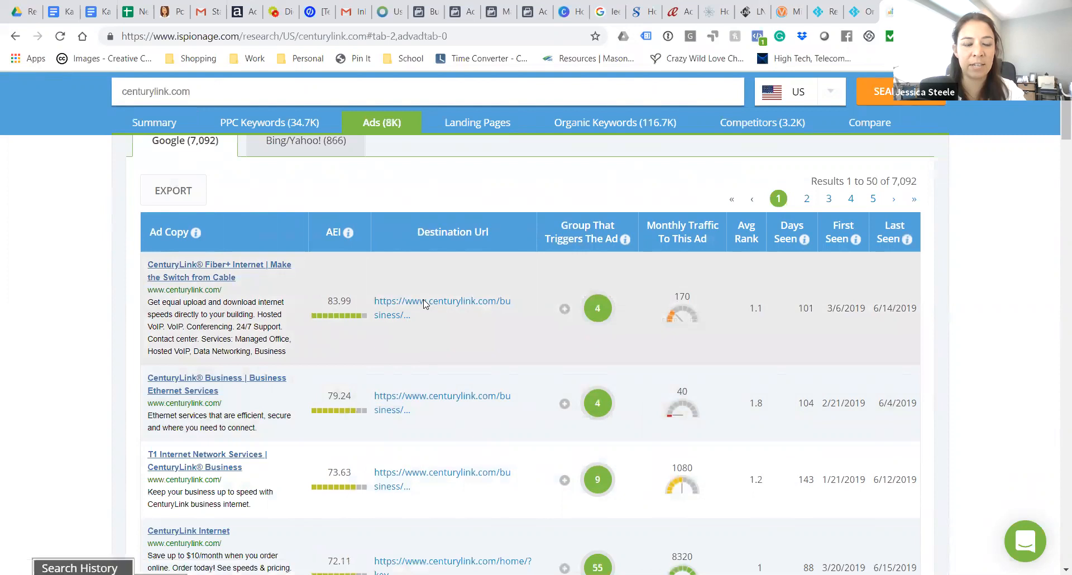
Open the AEI 83.99 ad's CenturyLink Fiber+ Internet landing page and scroll to its blog feed
left_click(442, 308)
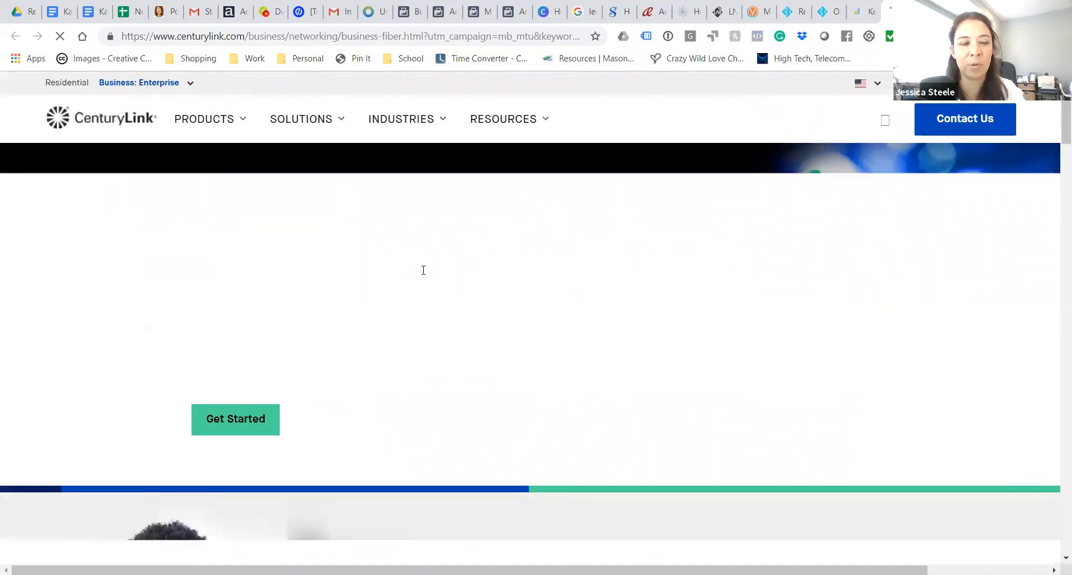
scroll("down", 3)
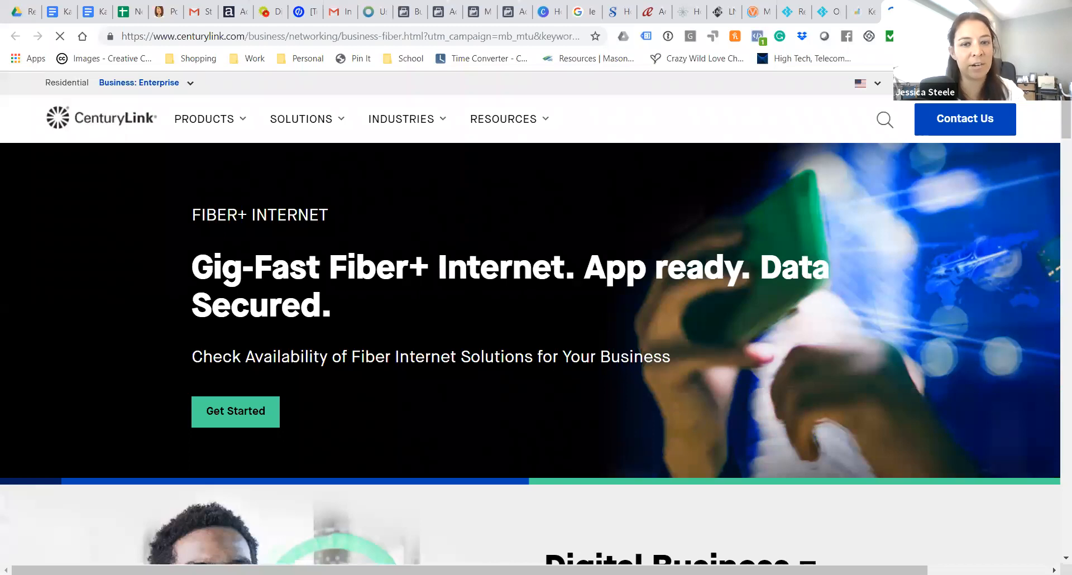
scroll("down", 3)
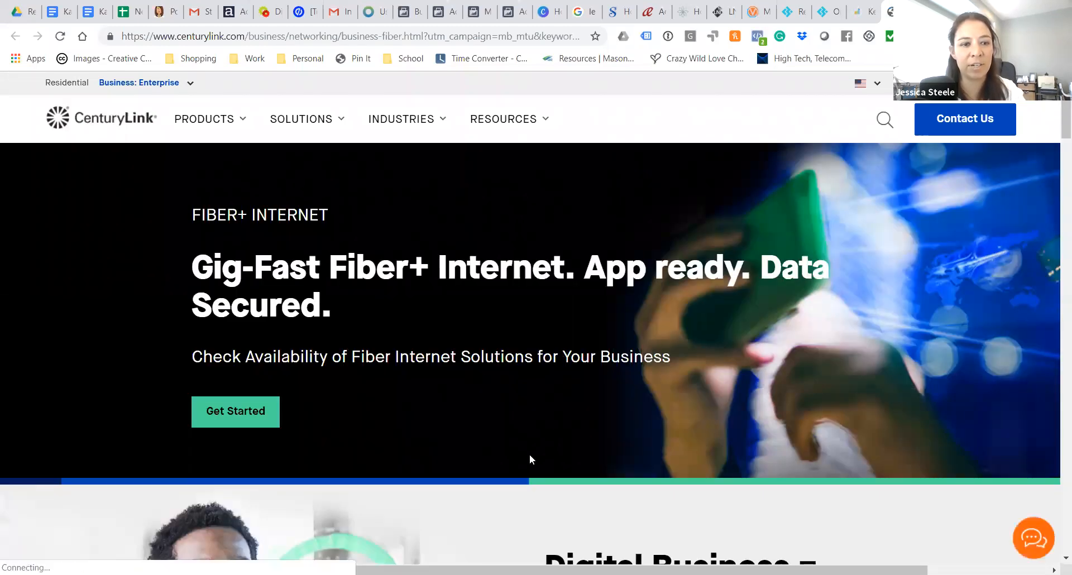
mouse_move(236, 410)
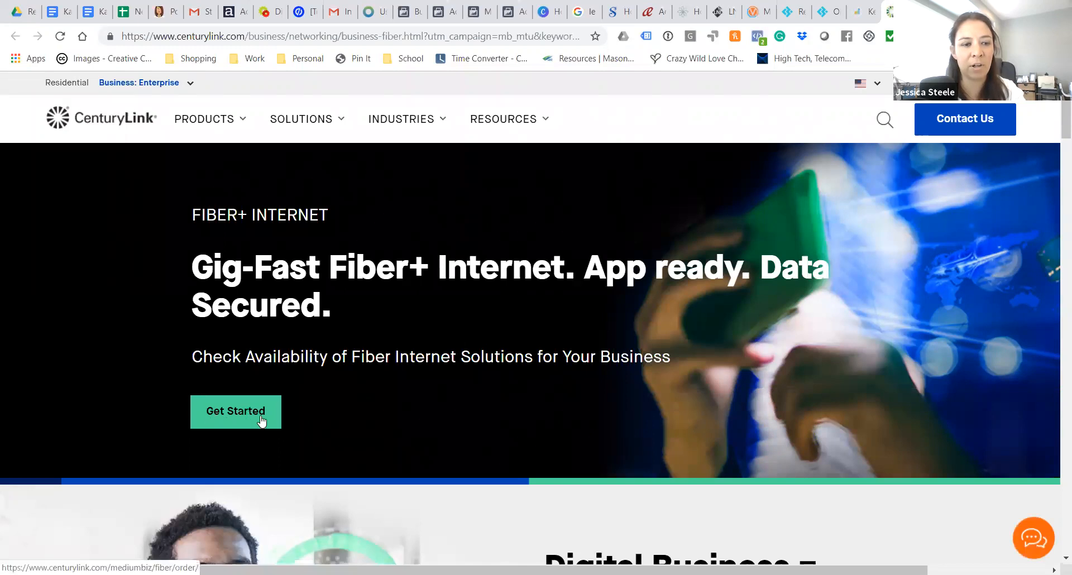
scroll("down", 3)
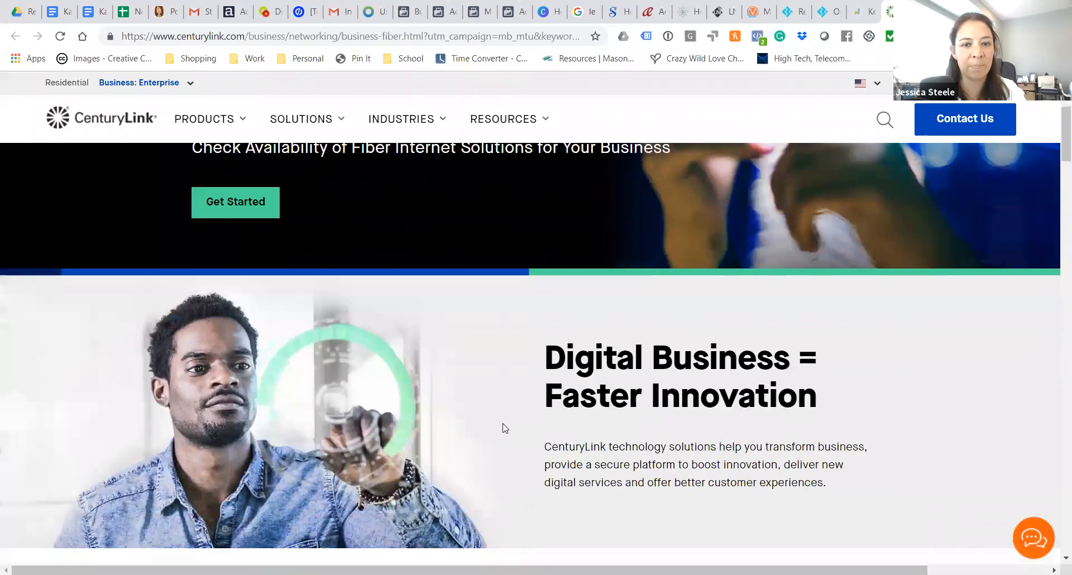
scroll("down", 3)
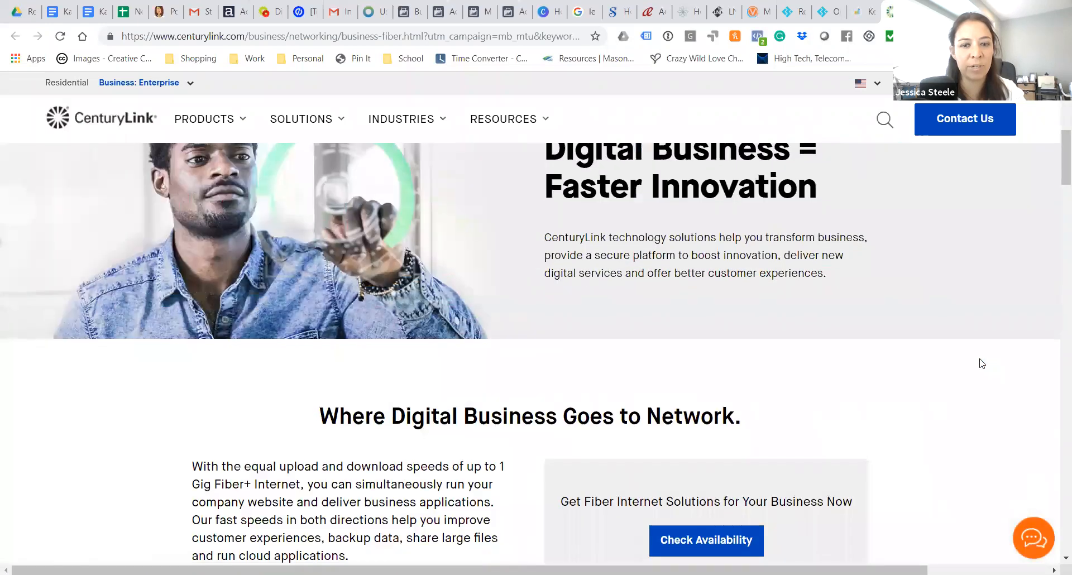
scroll("down", 3)
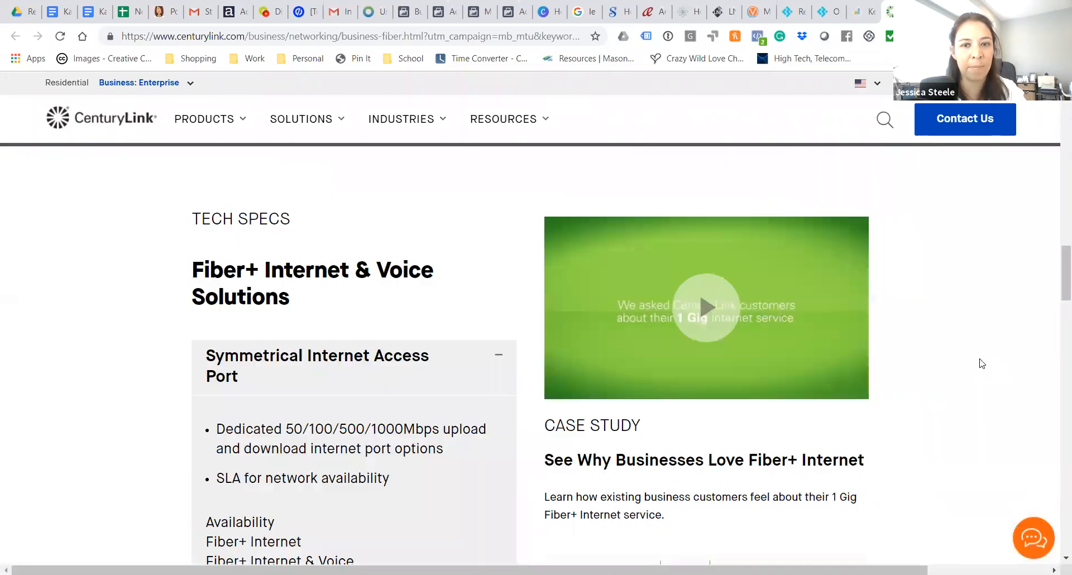
scroll("down", 3)
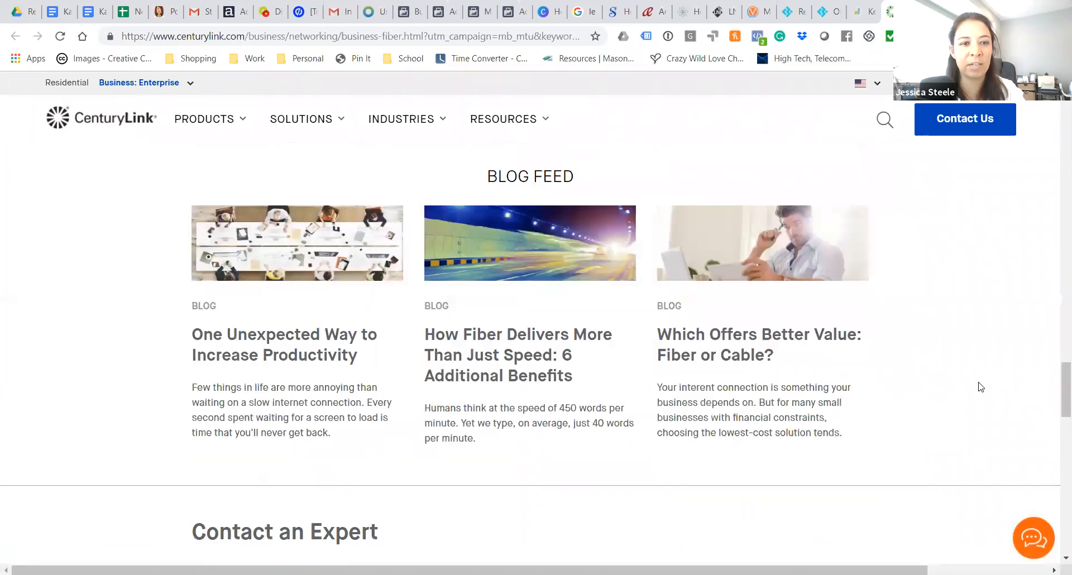